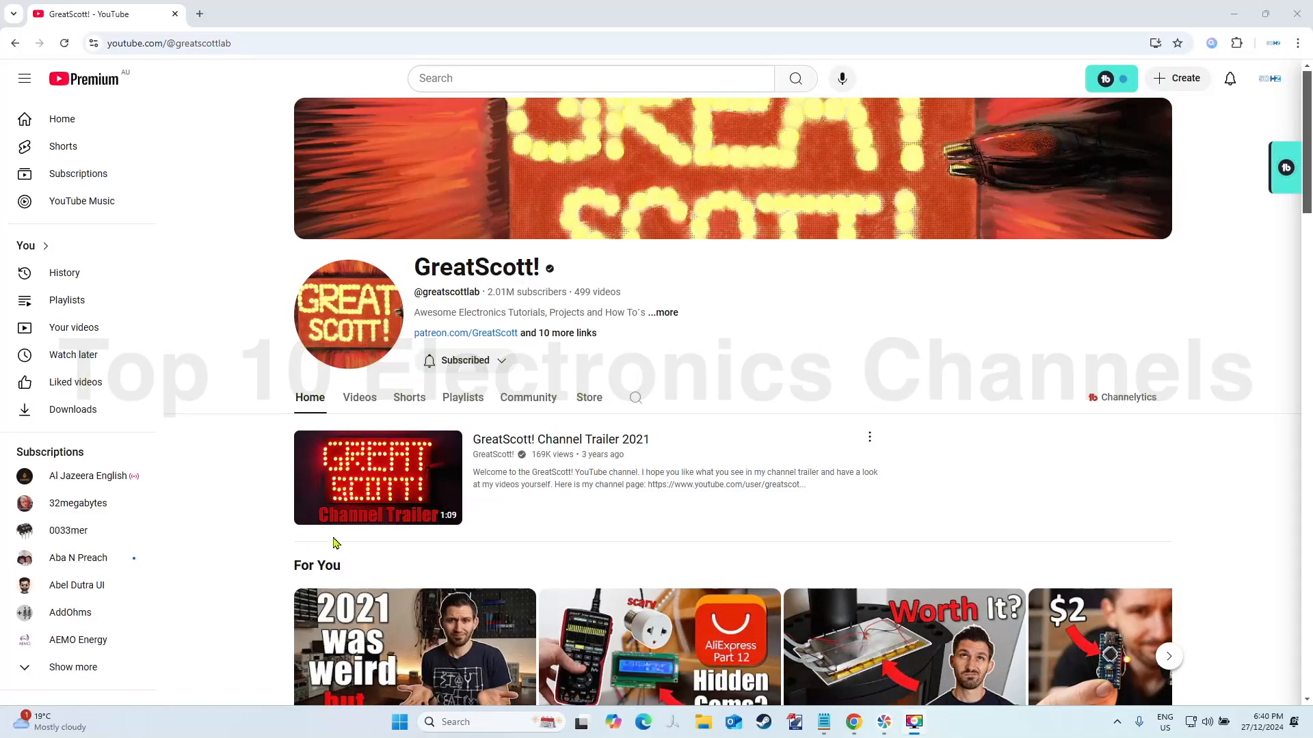
mouse_move(419, 479)
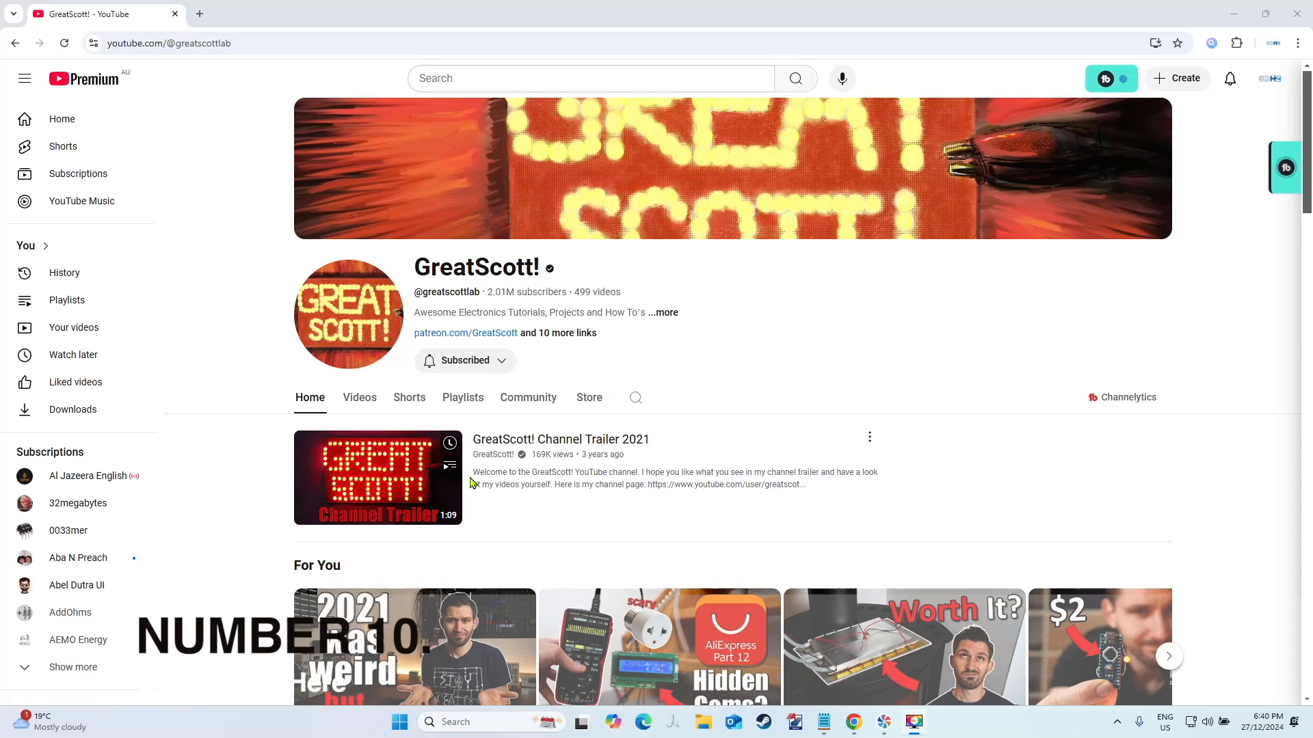
mouse_move(525, 493)
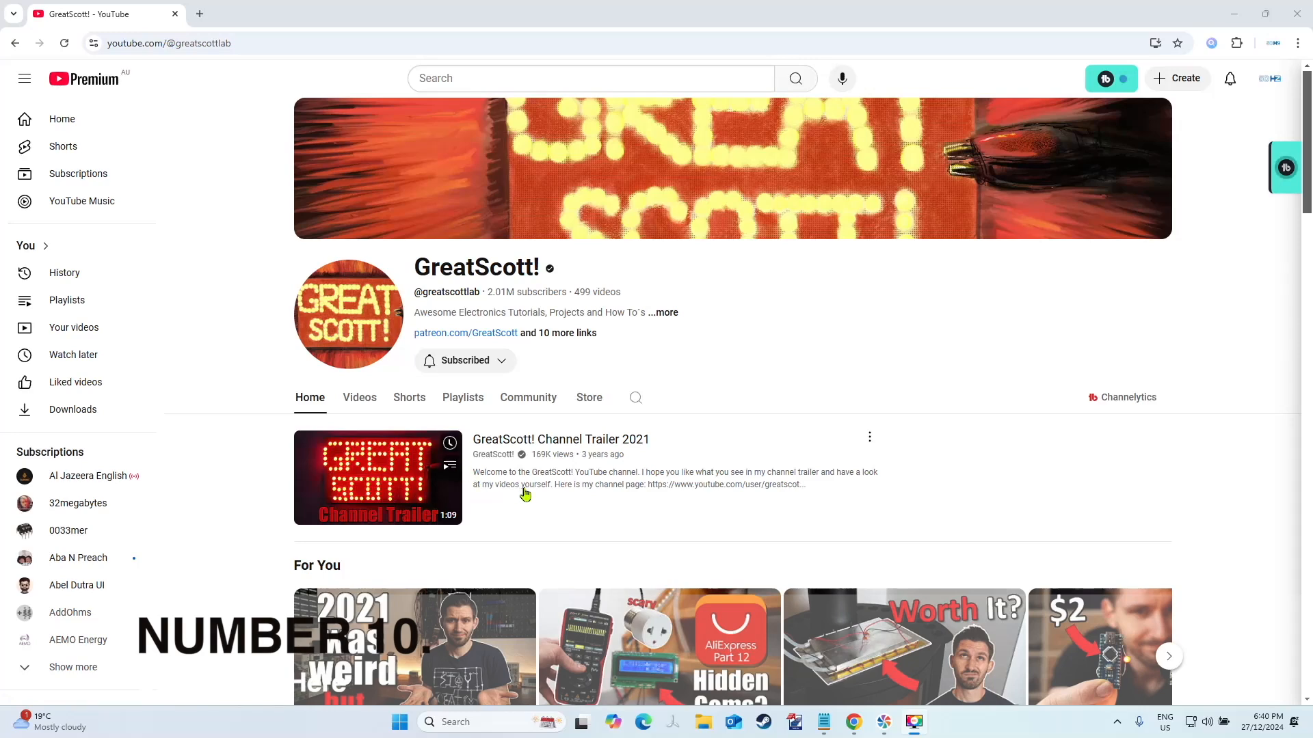
Step: Browse down the Alexander Baran-Harper channel and start Arduino Tutorial 1: Getting Started from the playlist
scroll("down", 3)
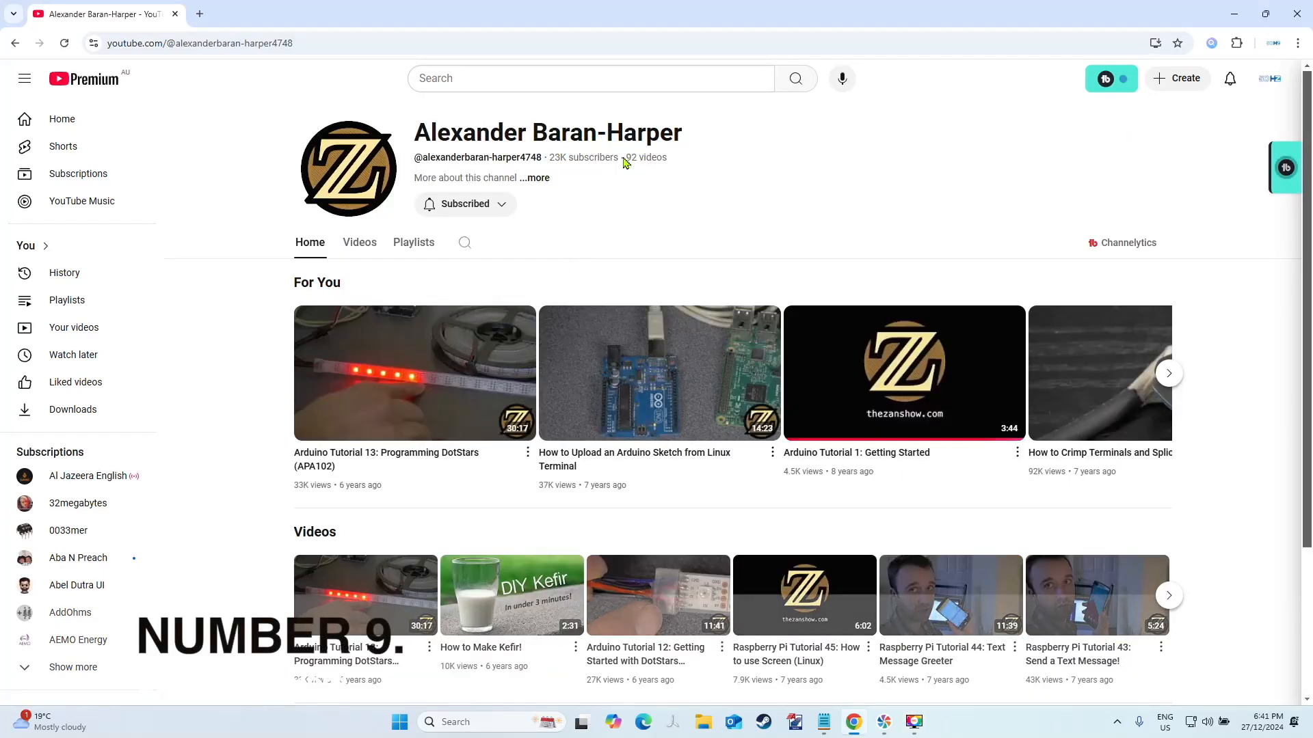
mouse_move(591, 189)
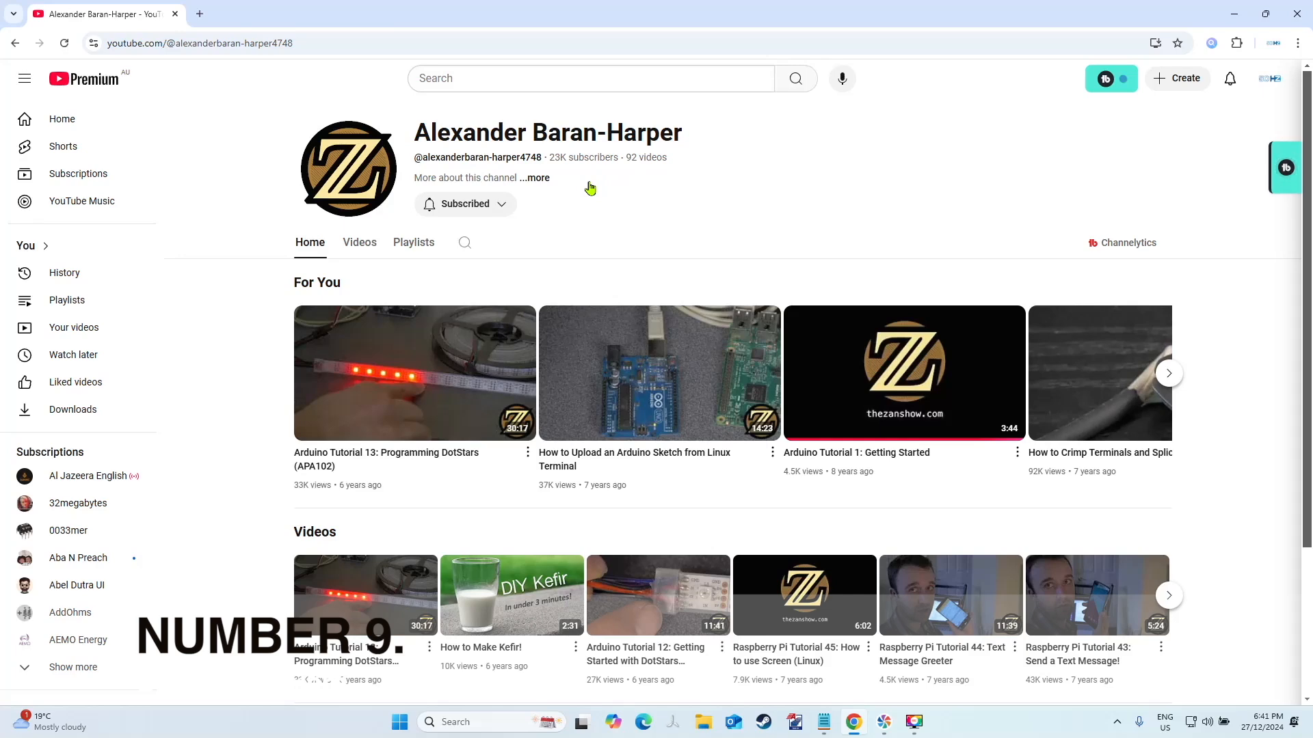
scroll("down", 3)
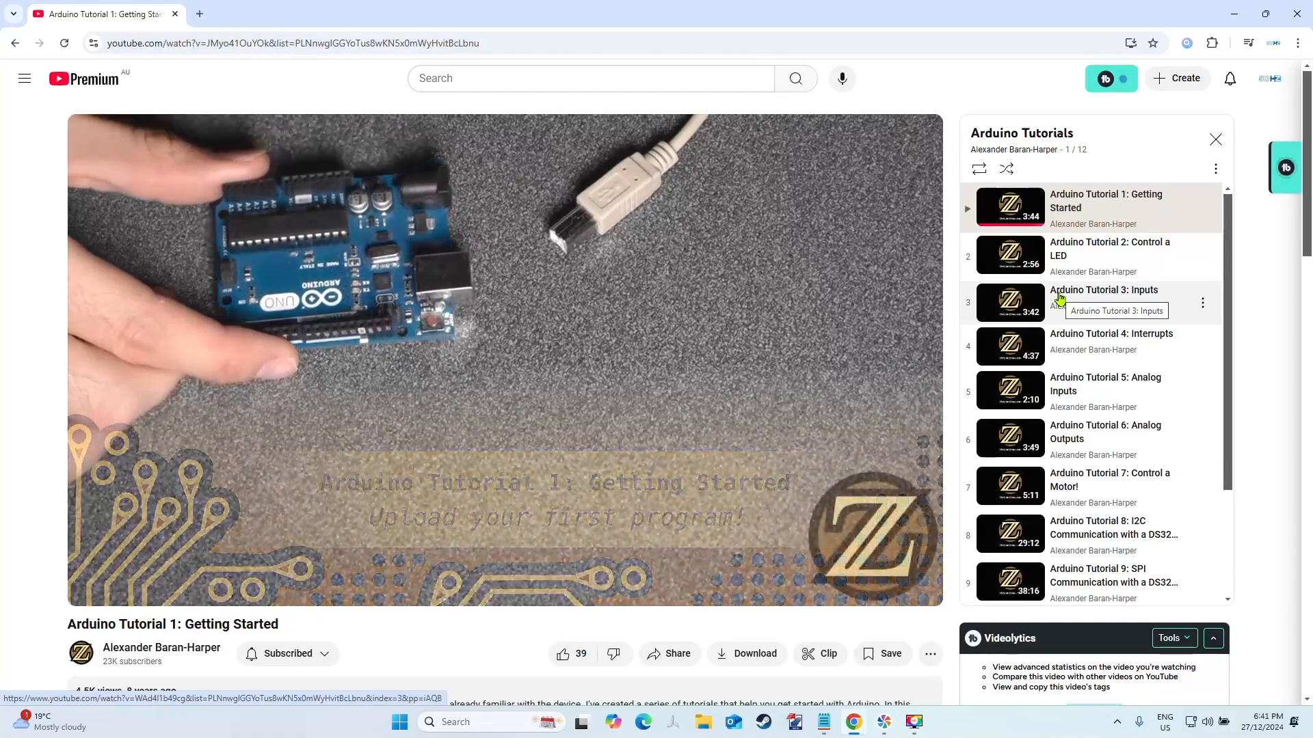
mouse_move(1072, 256)
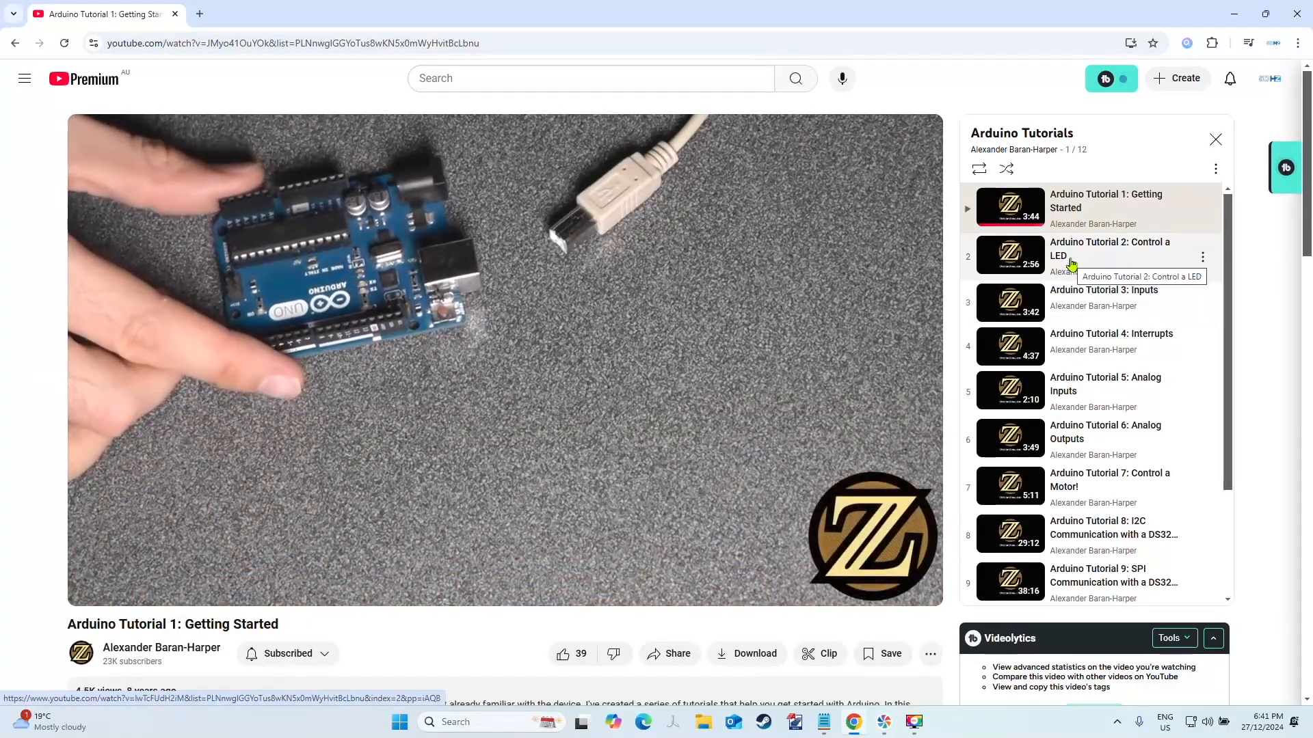
scroll("down", 3)
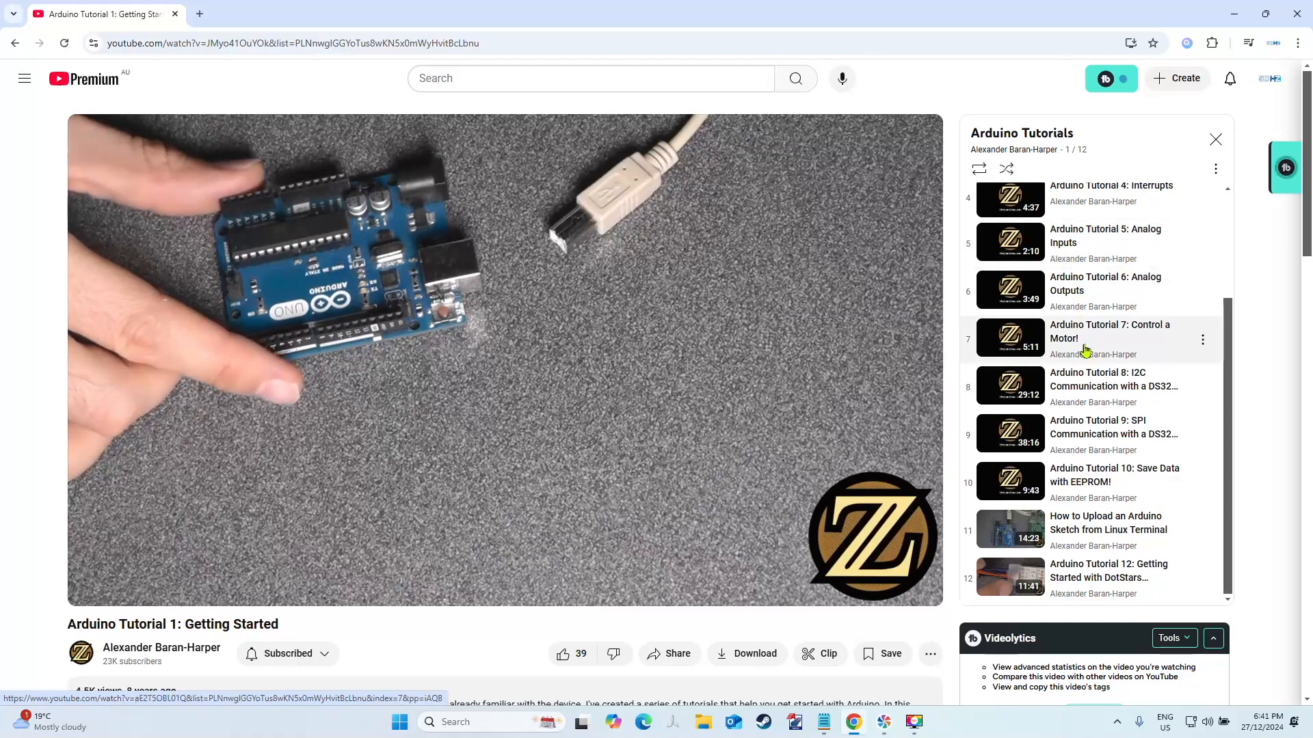
mouse_move(1072, 452)
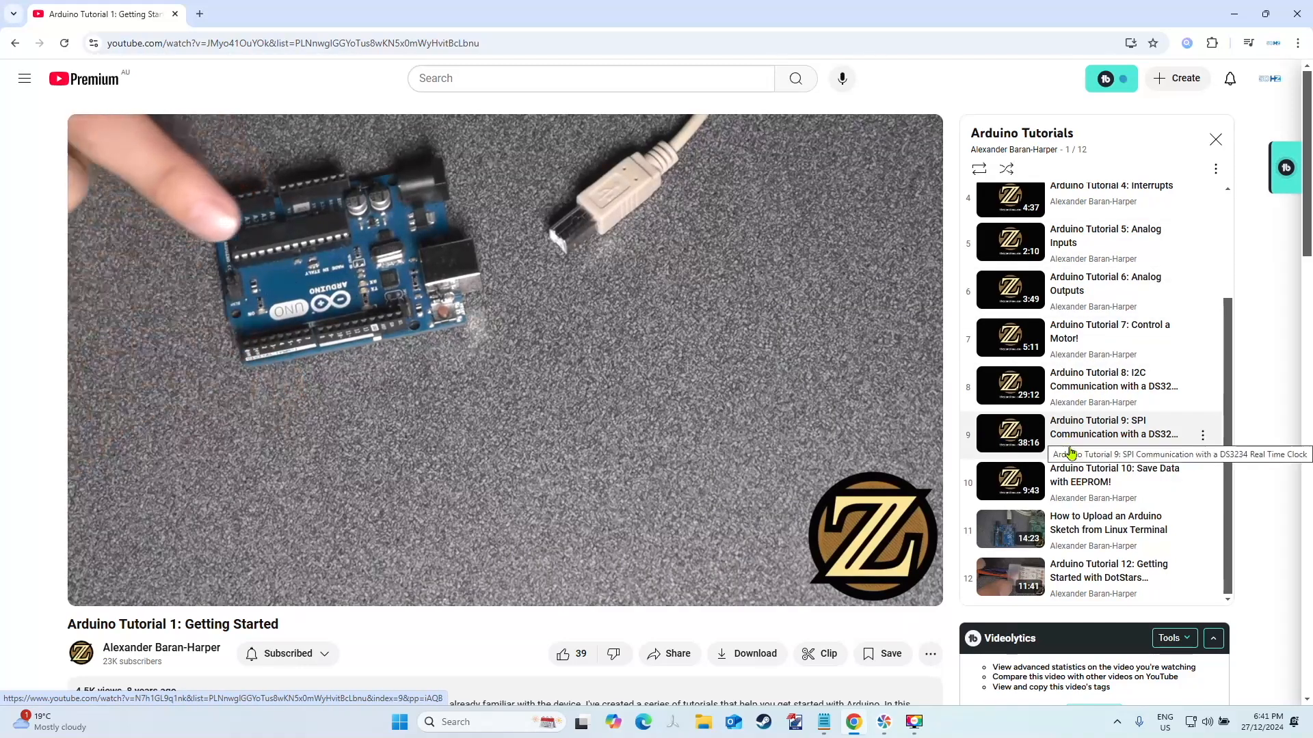
left_click(1113, 427)
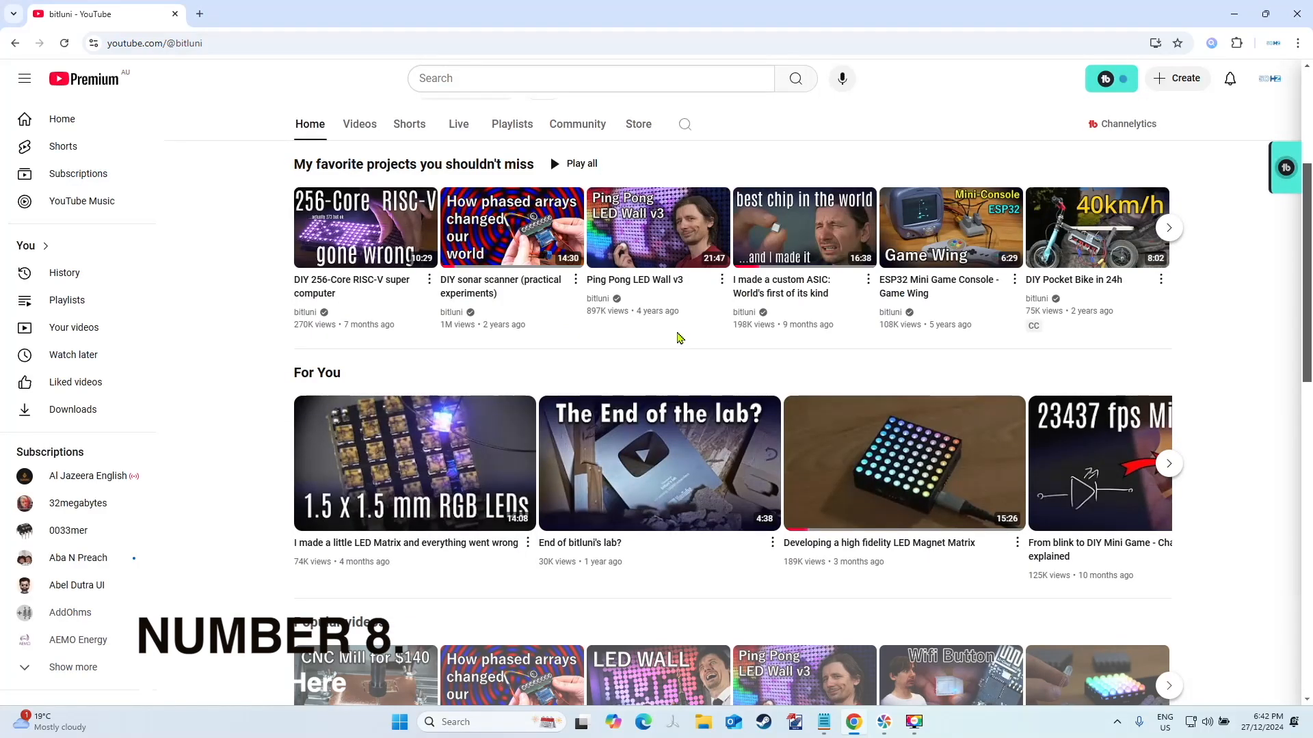
Step: Scroll the bitluni channel page back to the top with banner and featured projects visible
scroll("up", 3)
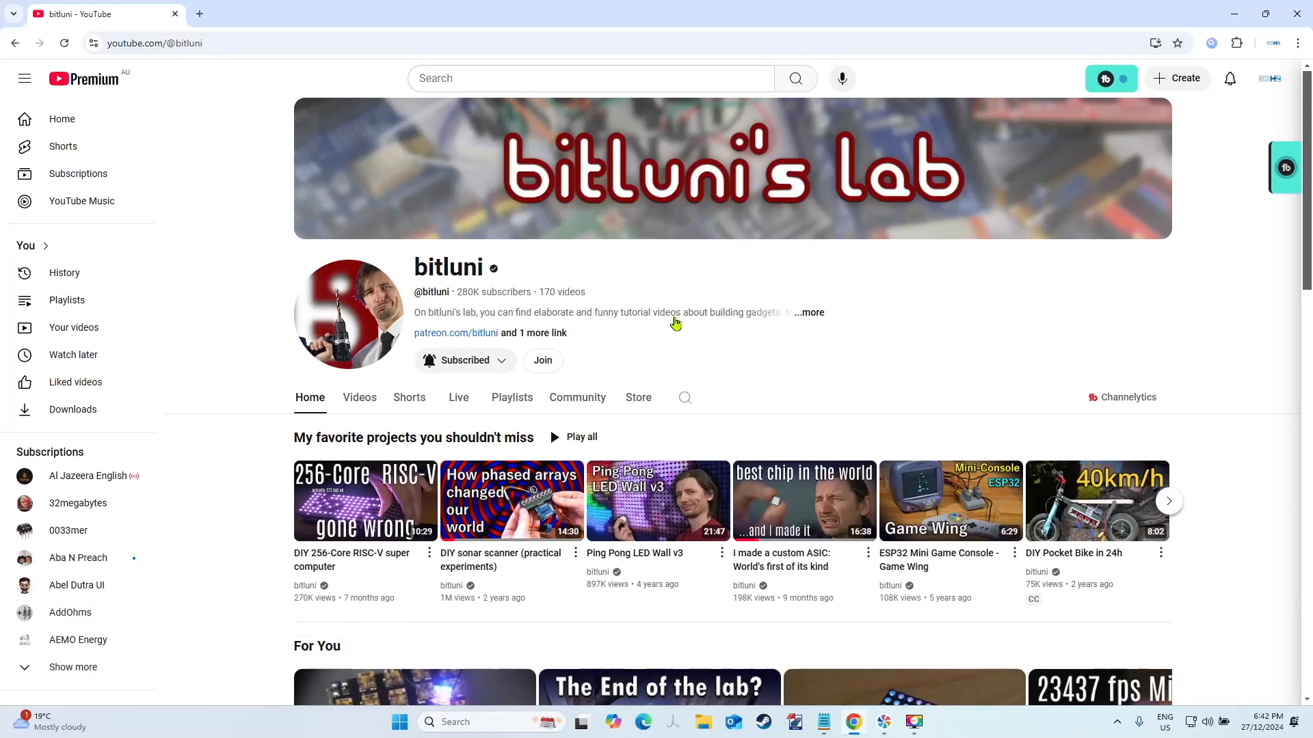
mouse_move(706, 383)
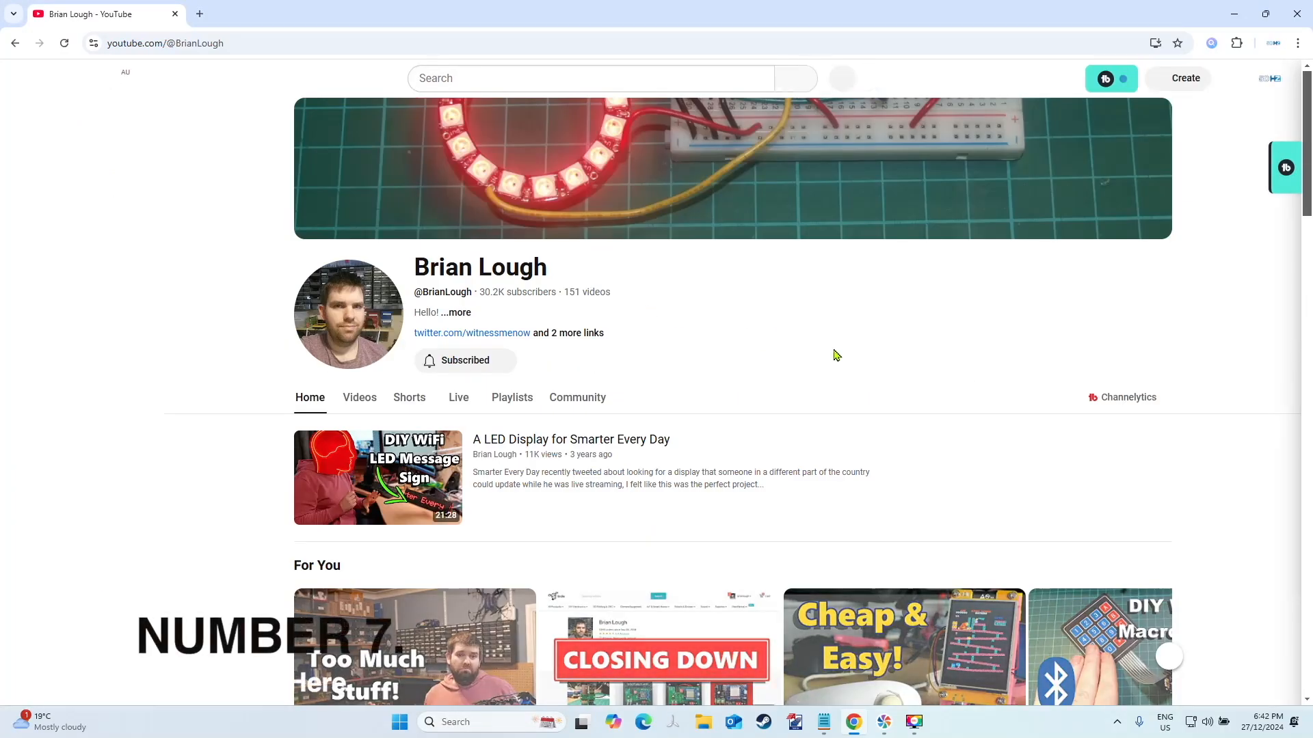
left_click(25, 78)
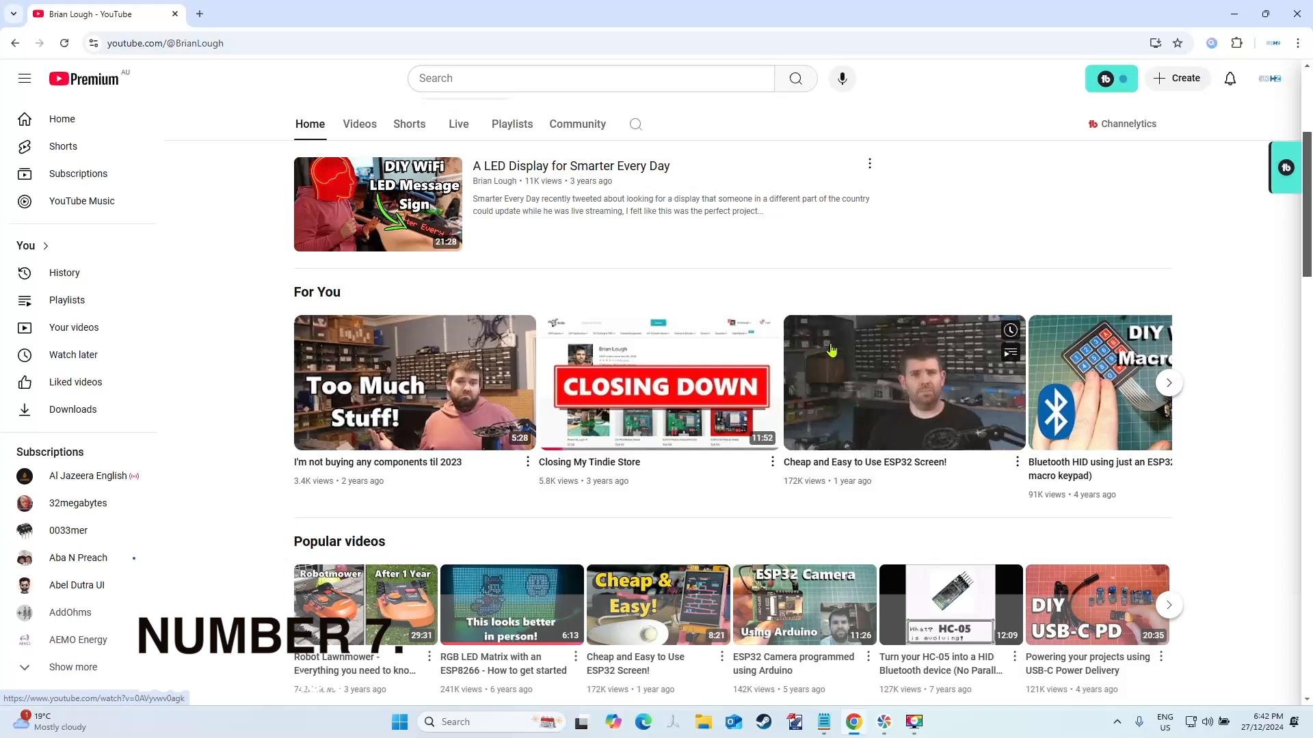
scroll("down", 3)
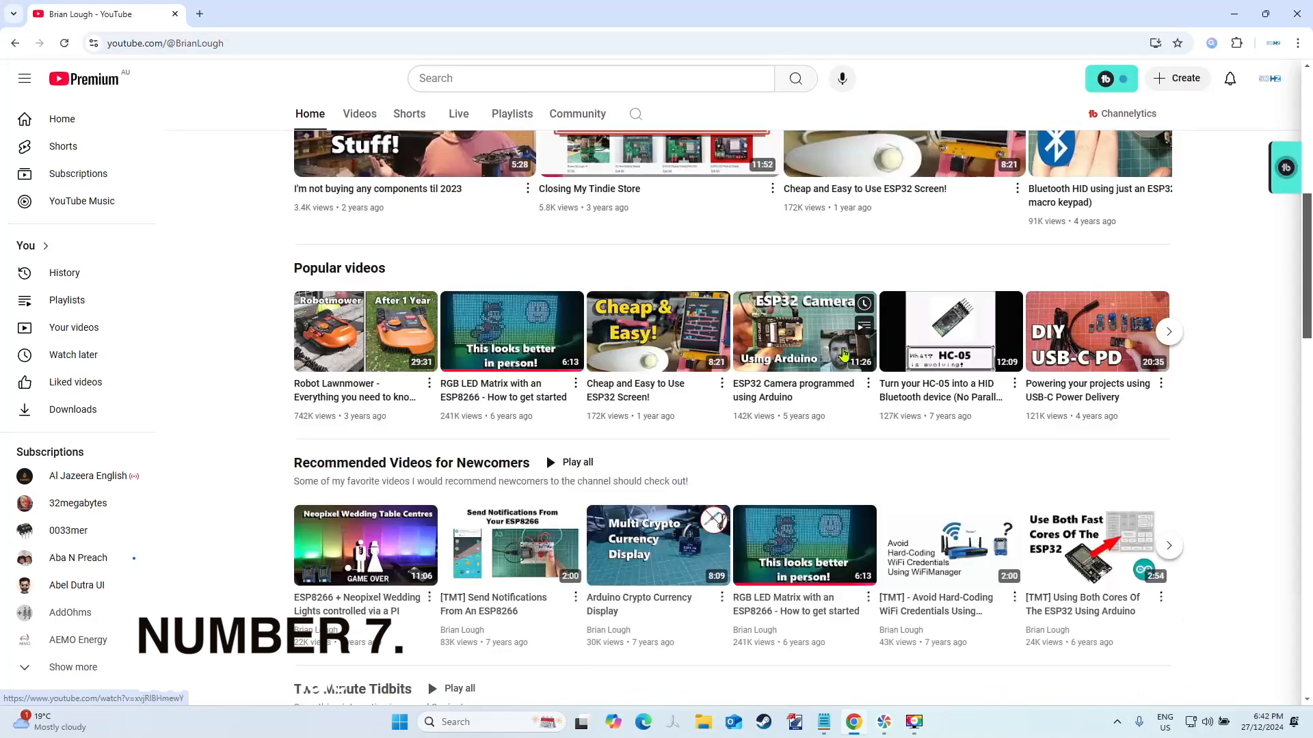
mouse_move(730, 409)
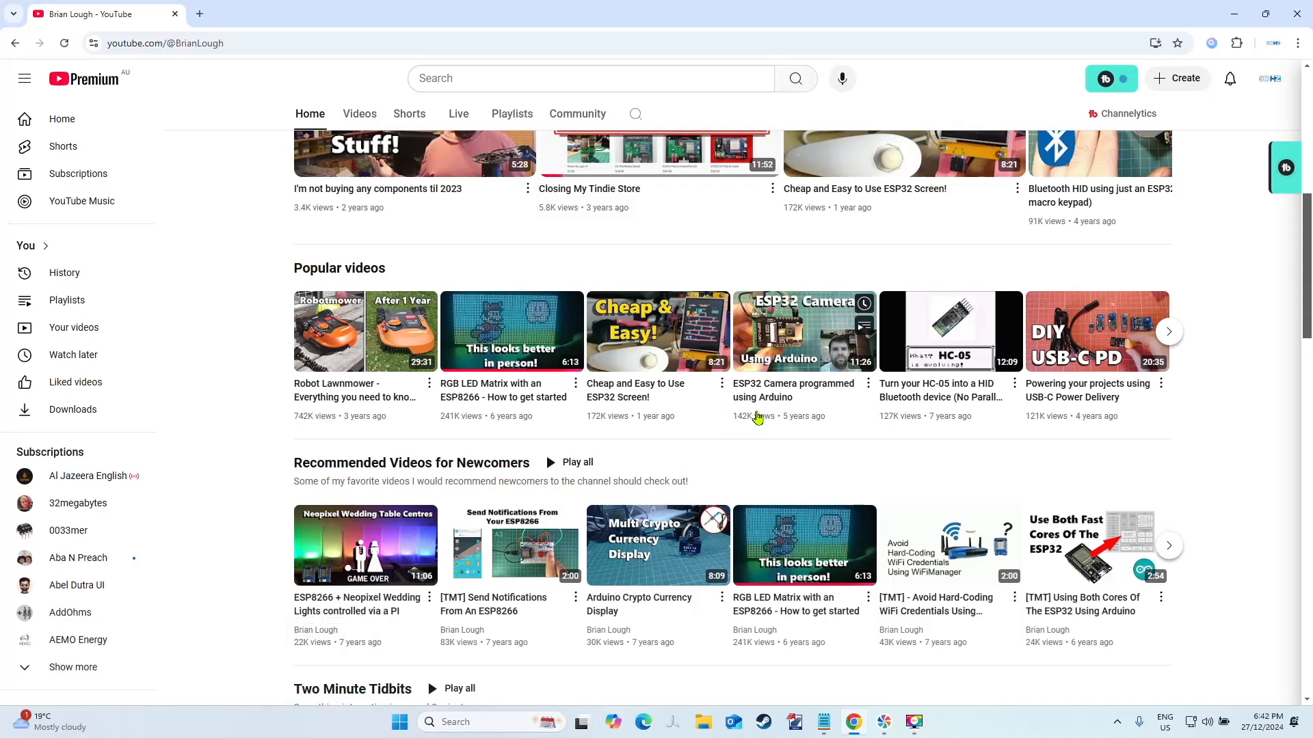
mouse_move(758, 393)
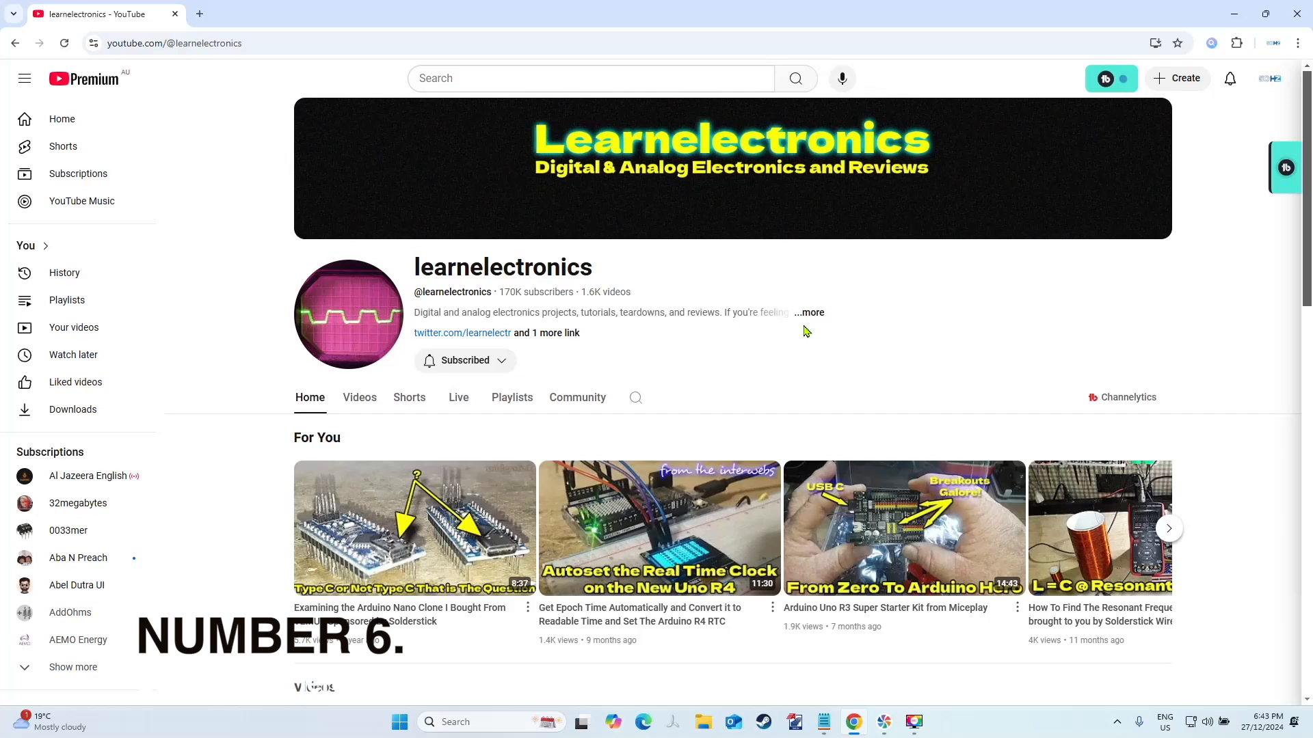
Step: Show learnelectronics' full Videos list, read its About details, then dismiss them
scroll("down", 3)
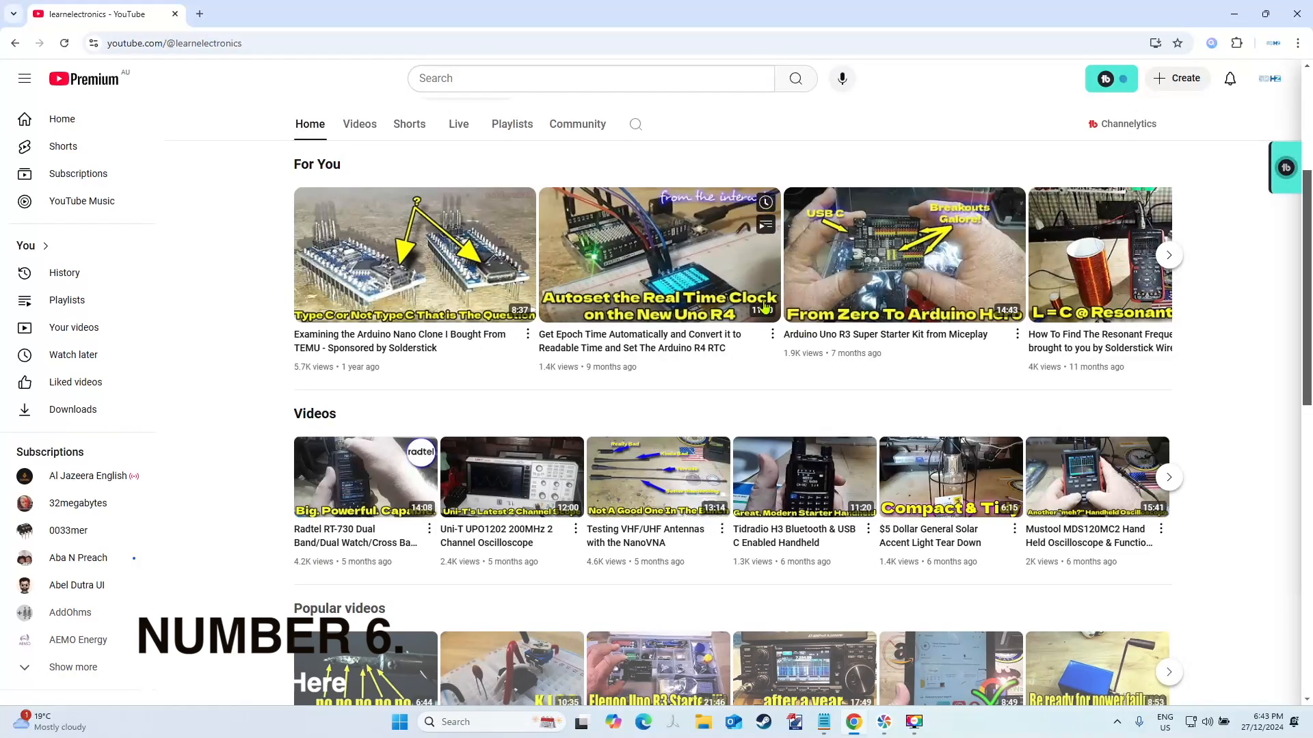
left_click(358, 125)
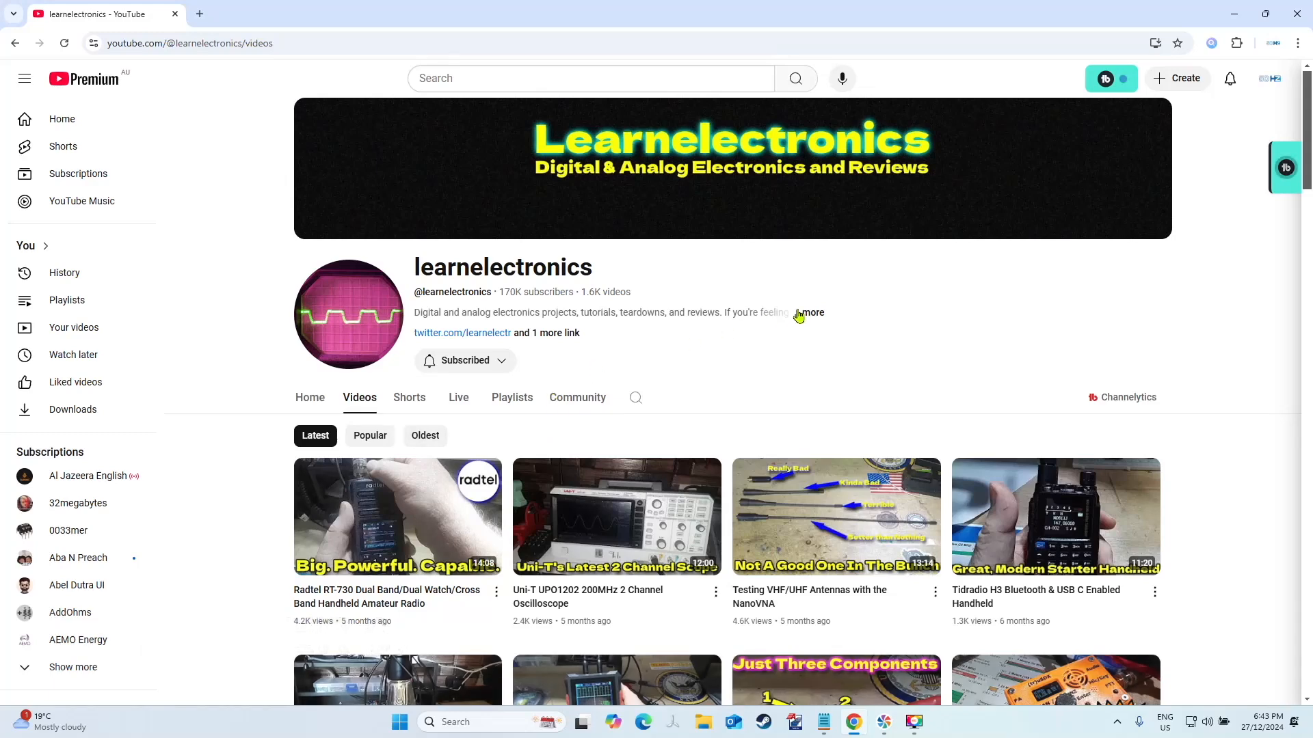
left_click(811, 311)
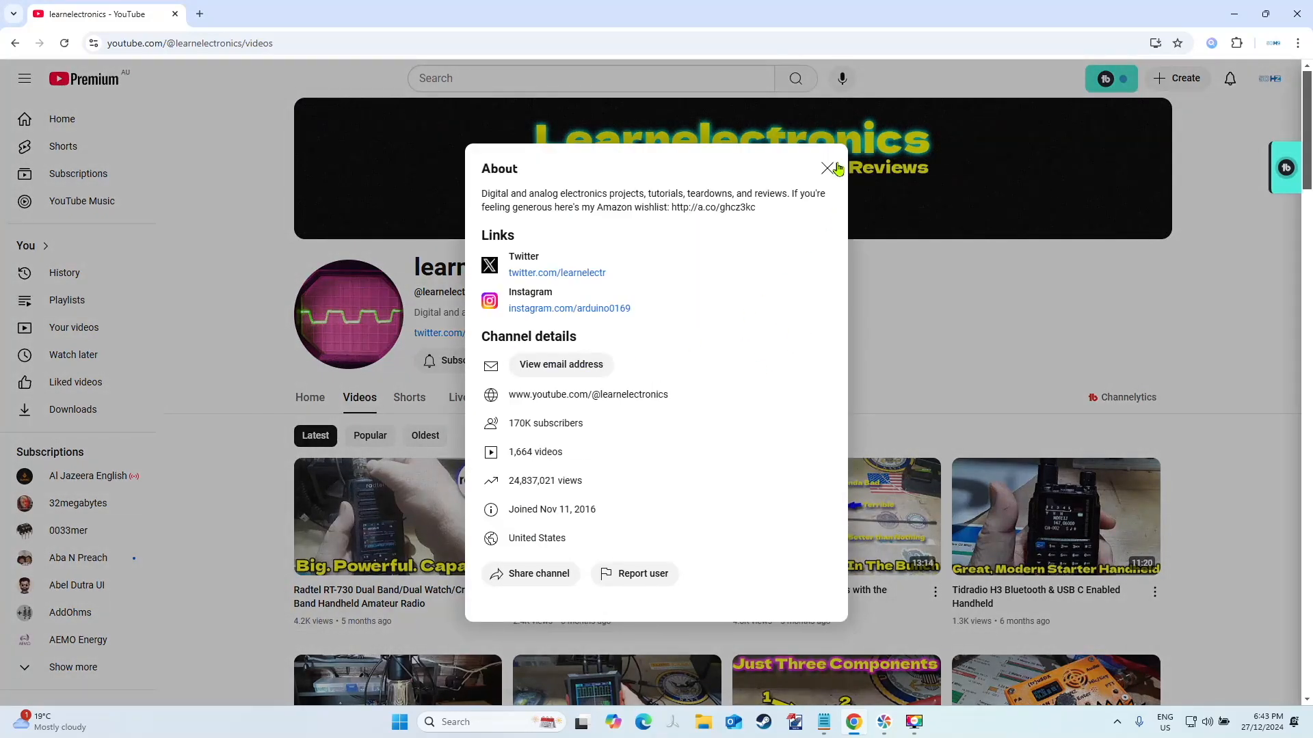
left_click(828, 168)
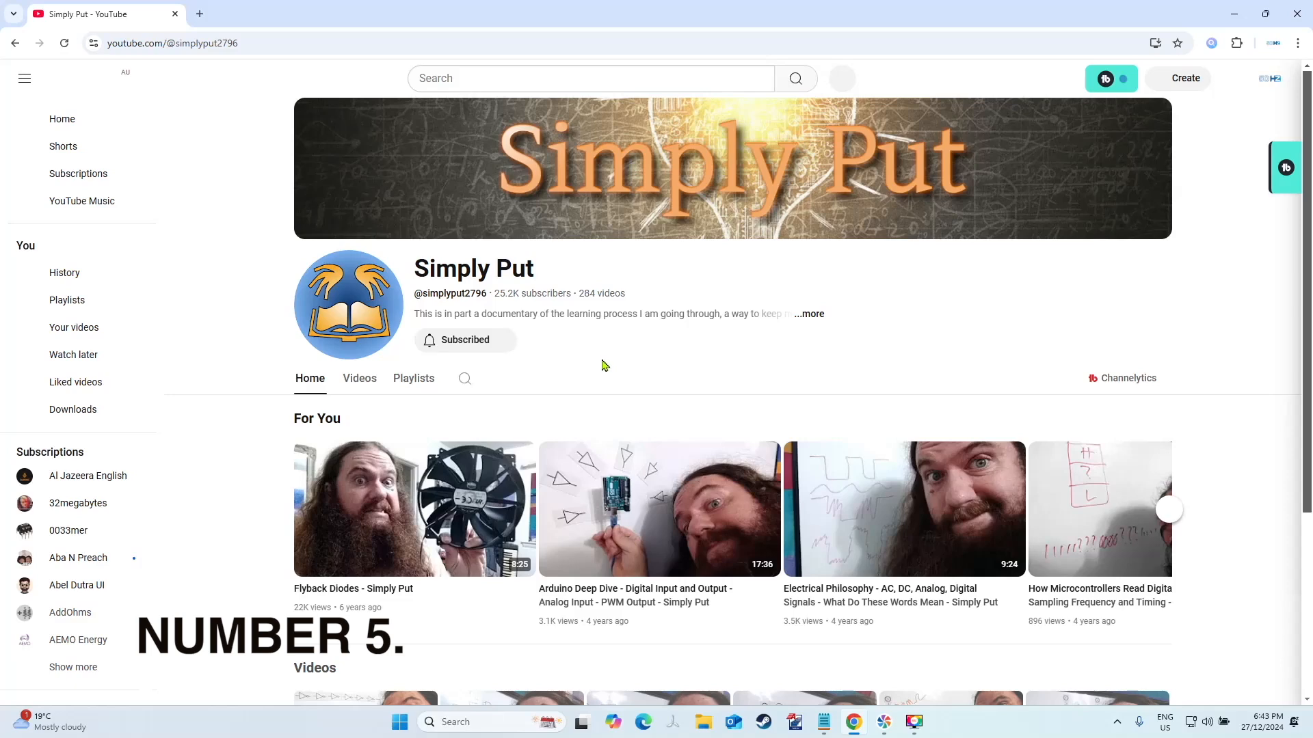
Step: Scroll the Simply Put channel down to its For You picks and Videos row
scroll("down", 3)
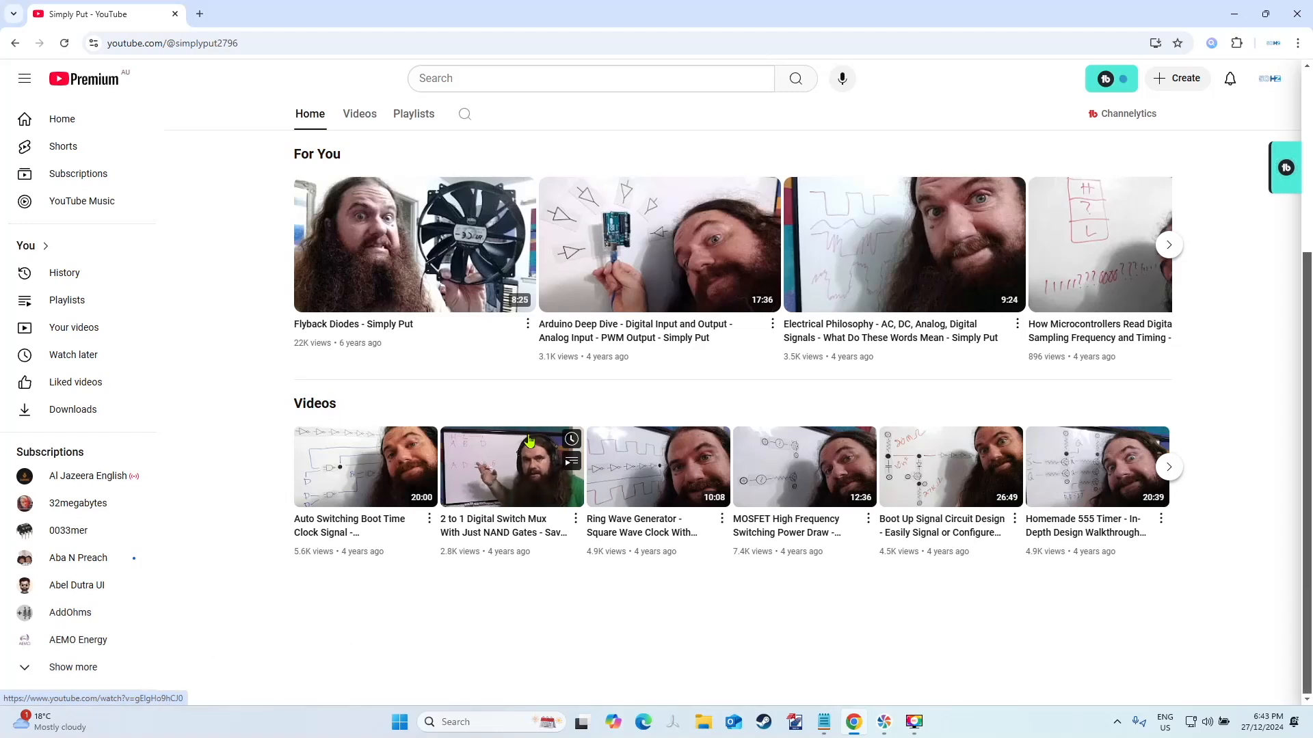
mouse_move(543, 459)
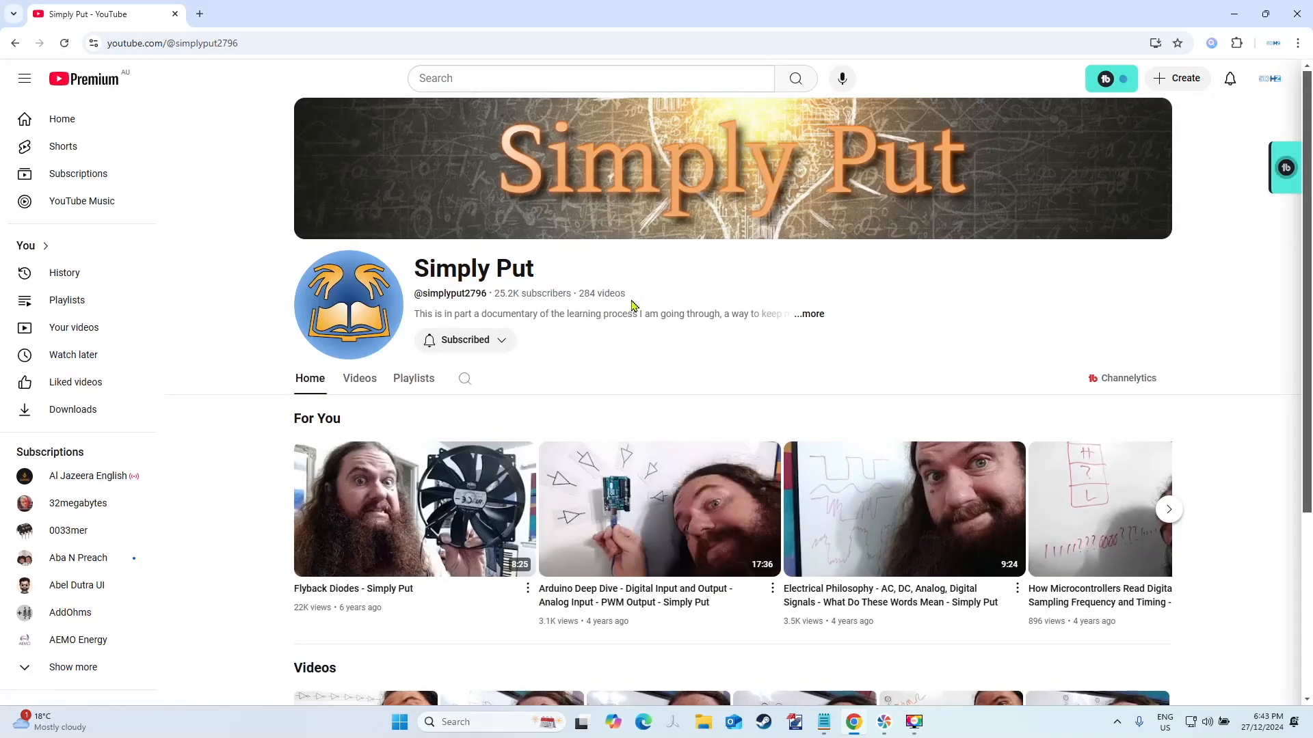
mouse_move(632, 366)
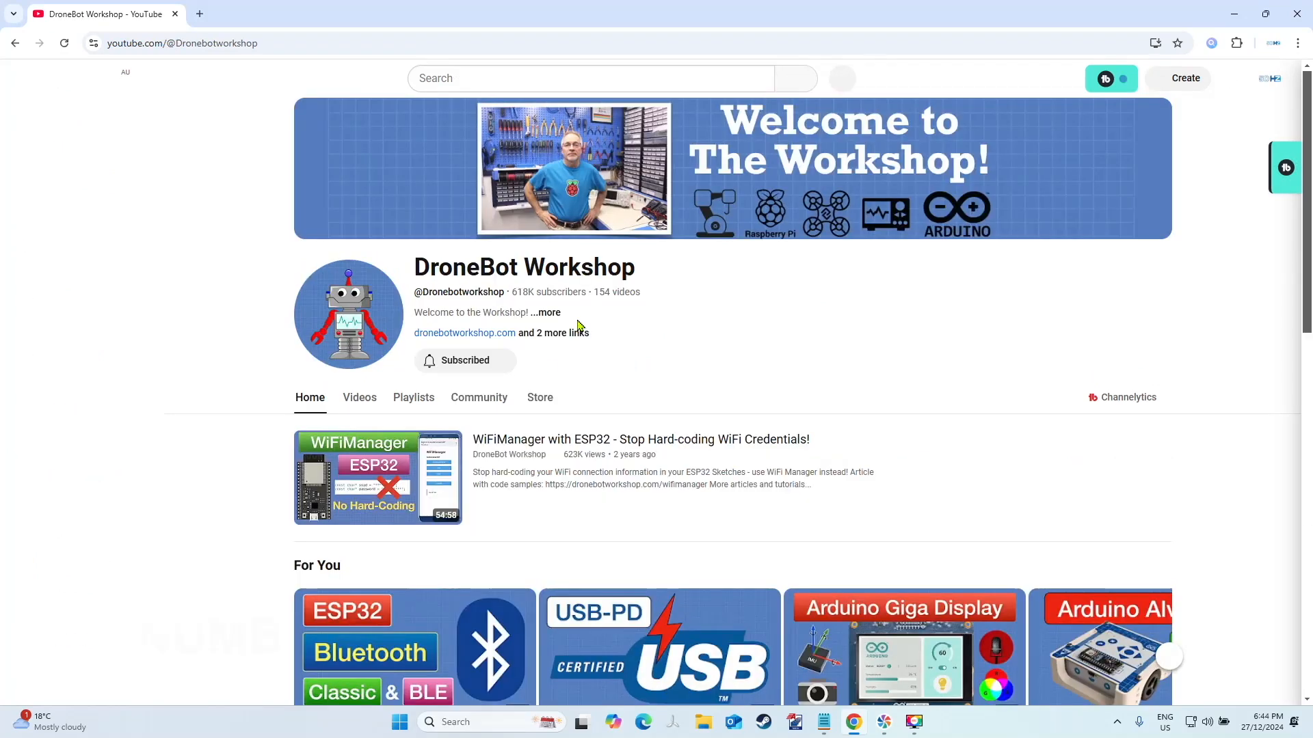
left_click(25, 78)
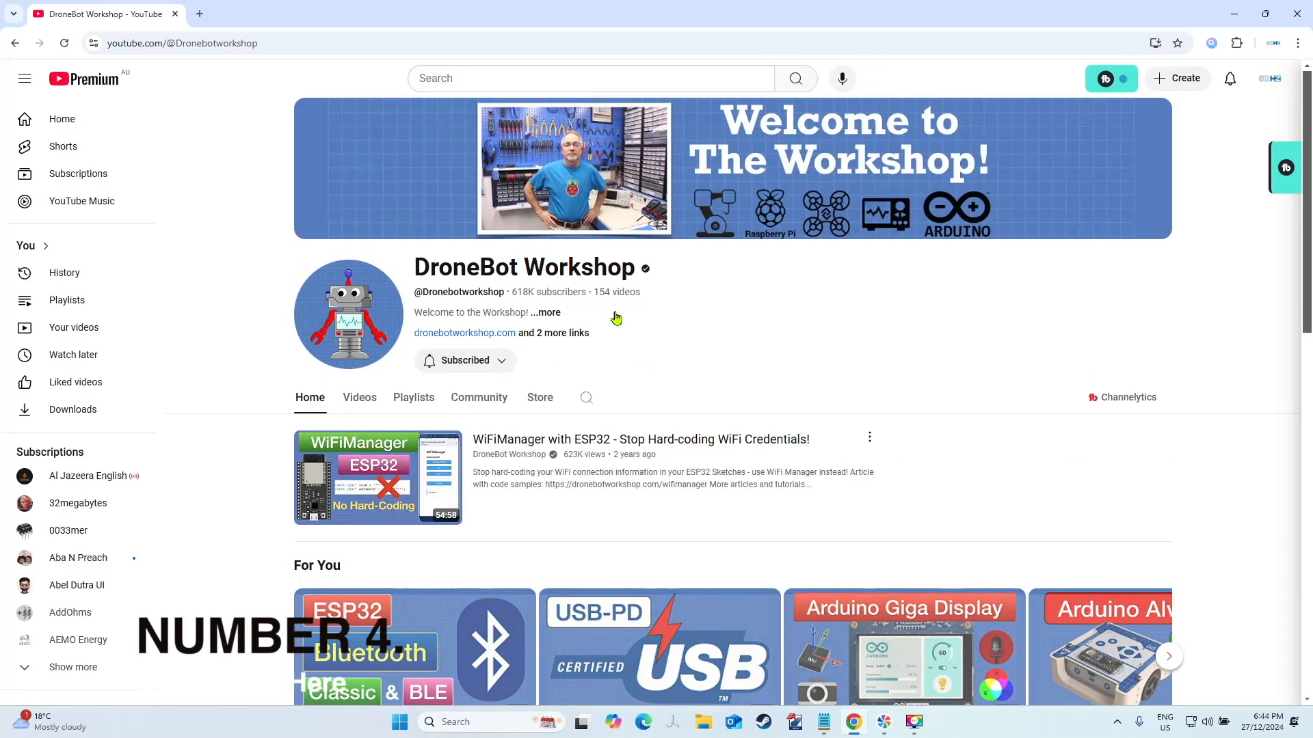
scroll("down", 3)
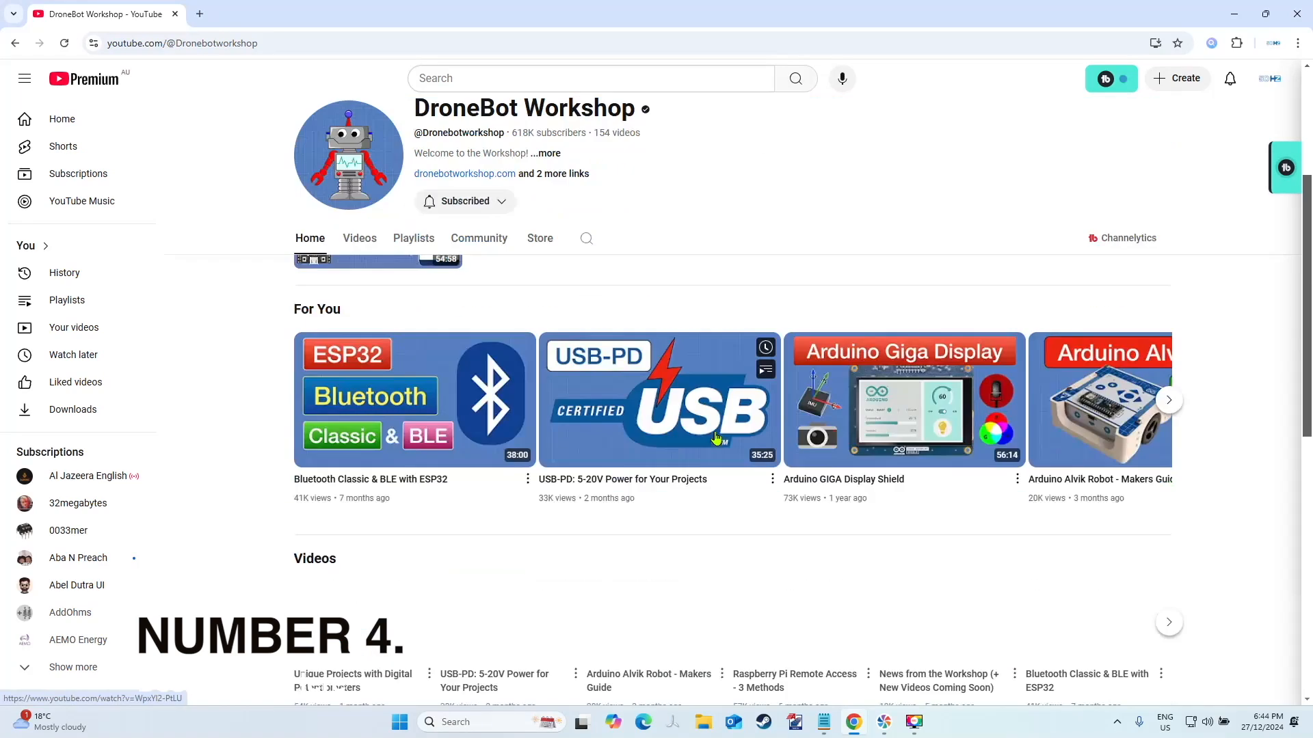
scroll("up", 3)
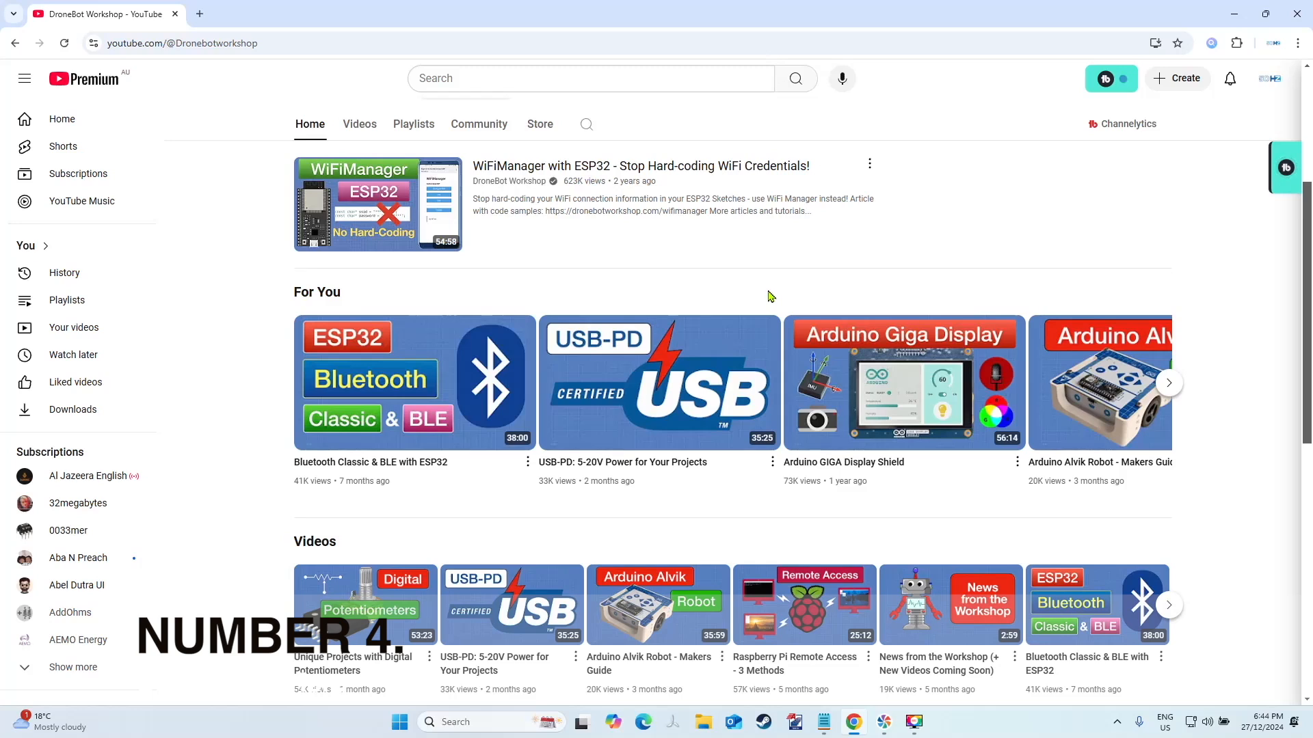
mouse_move(519, 654)
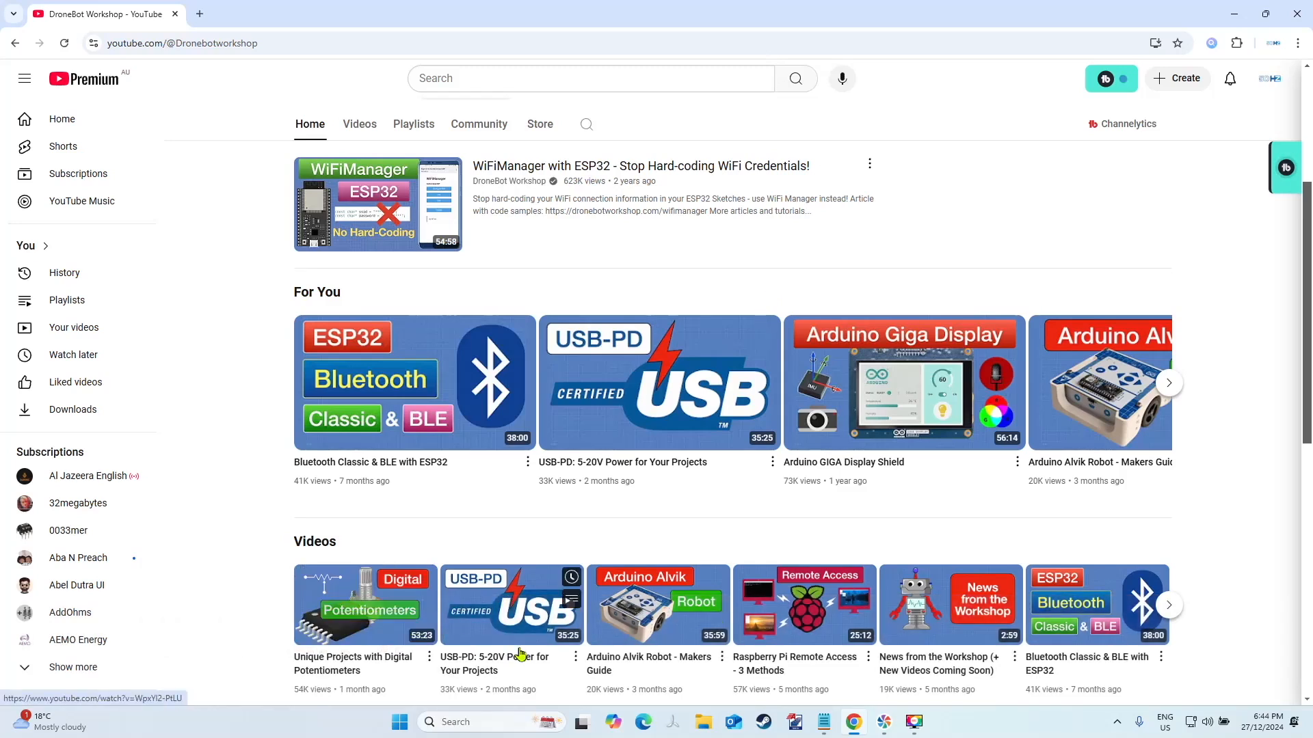
mouse_move(828, 628)
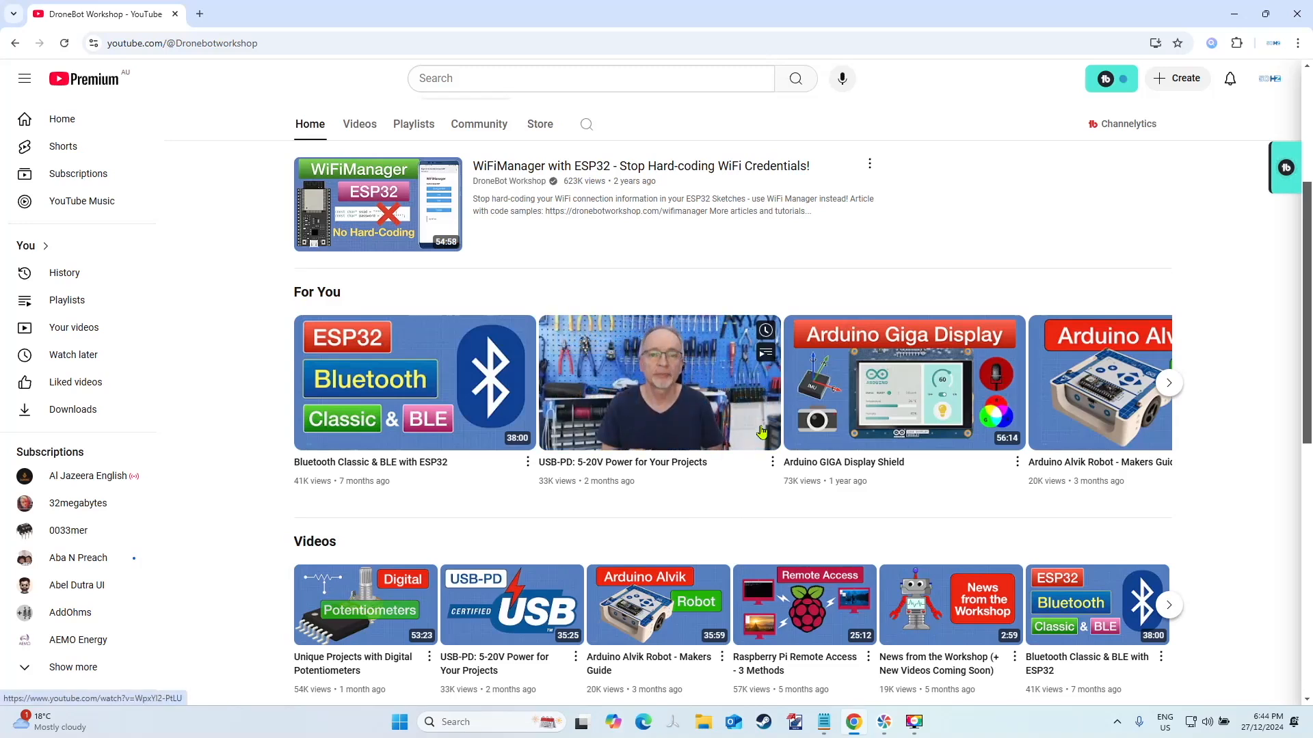
mouse_move(638, 437)
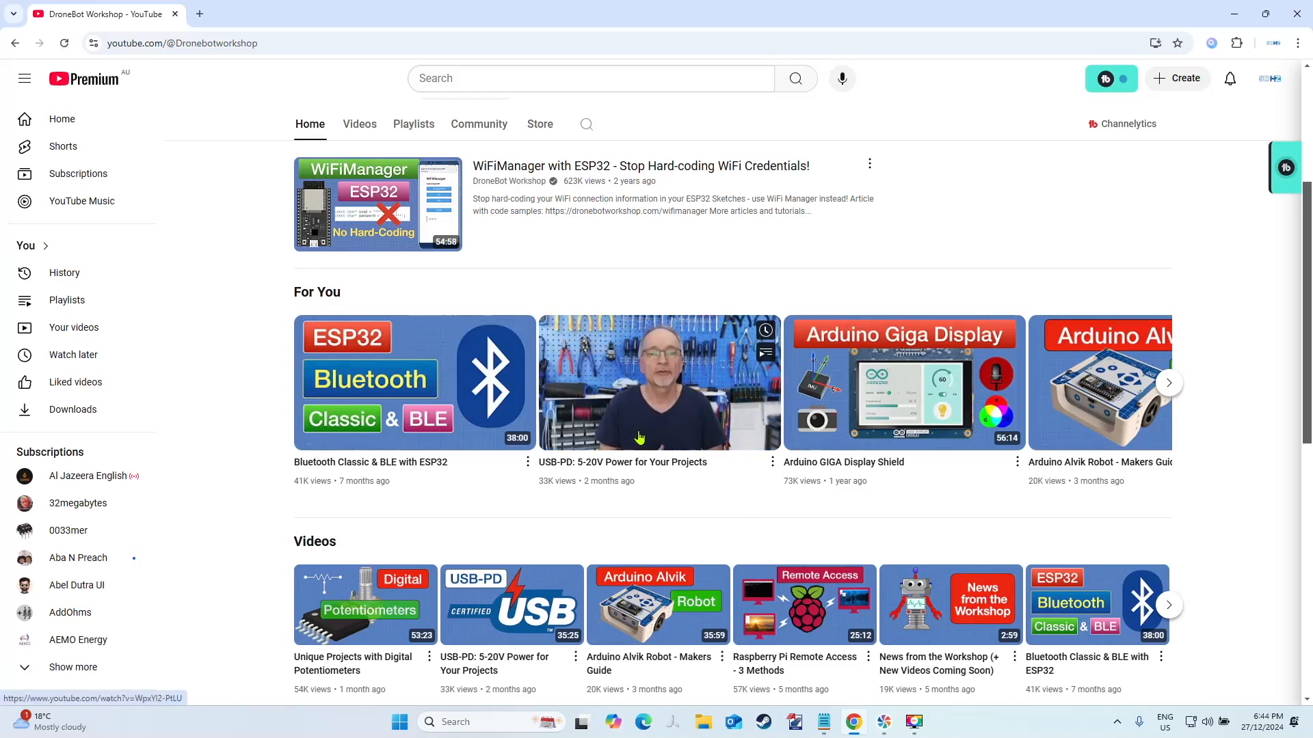
mouse_move(832, 477)
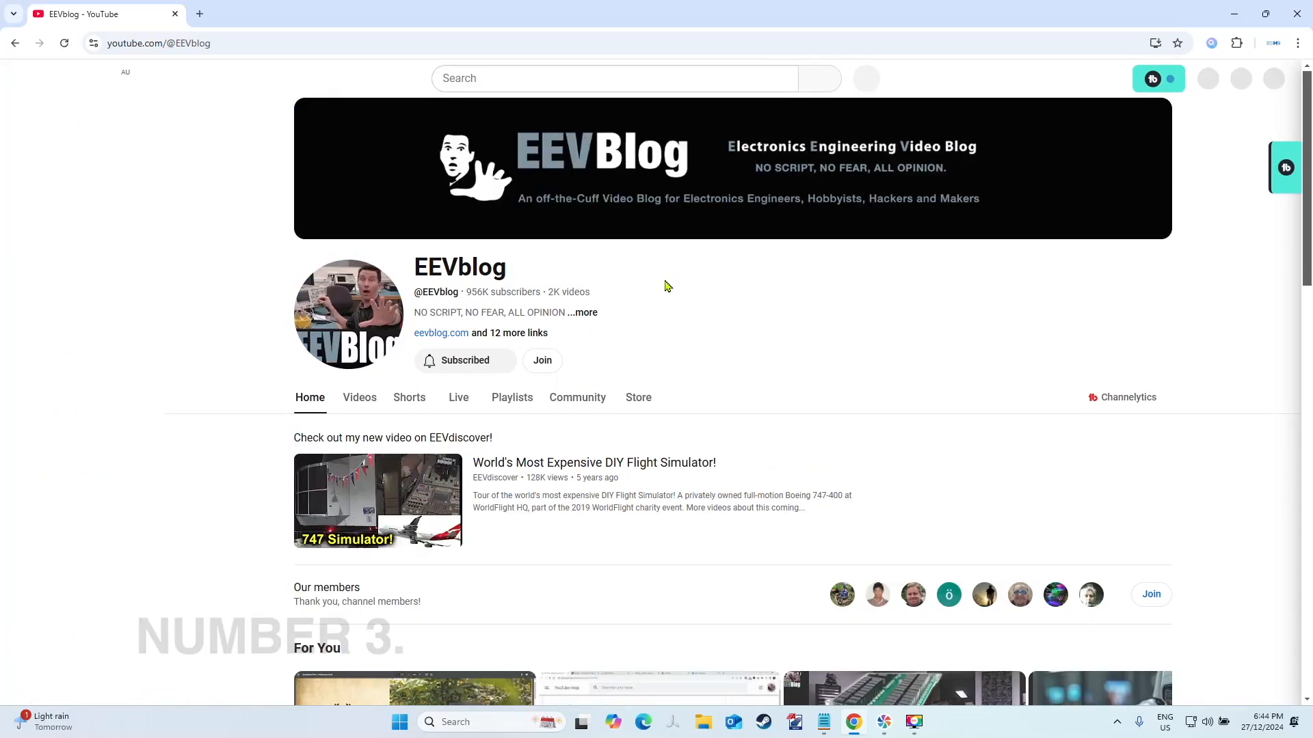
Step: Go to the EEVblog channel home and browse its featured video and members row
left_click(25, 78)
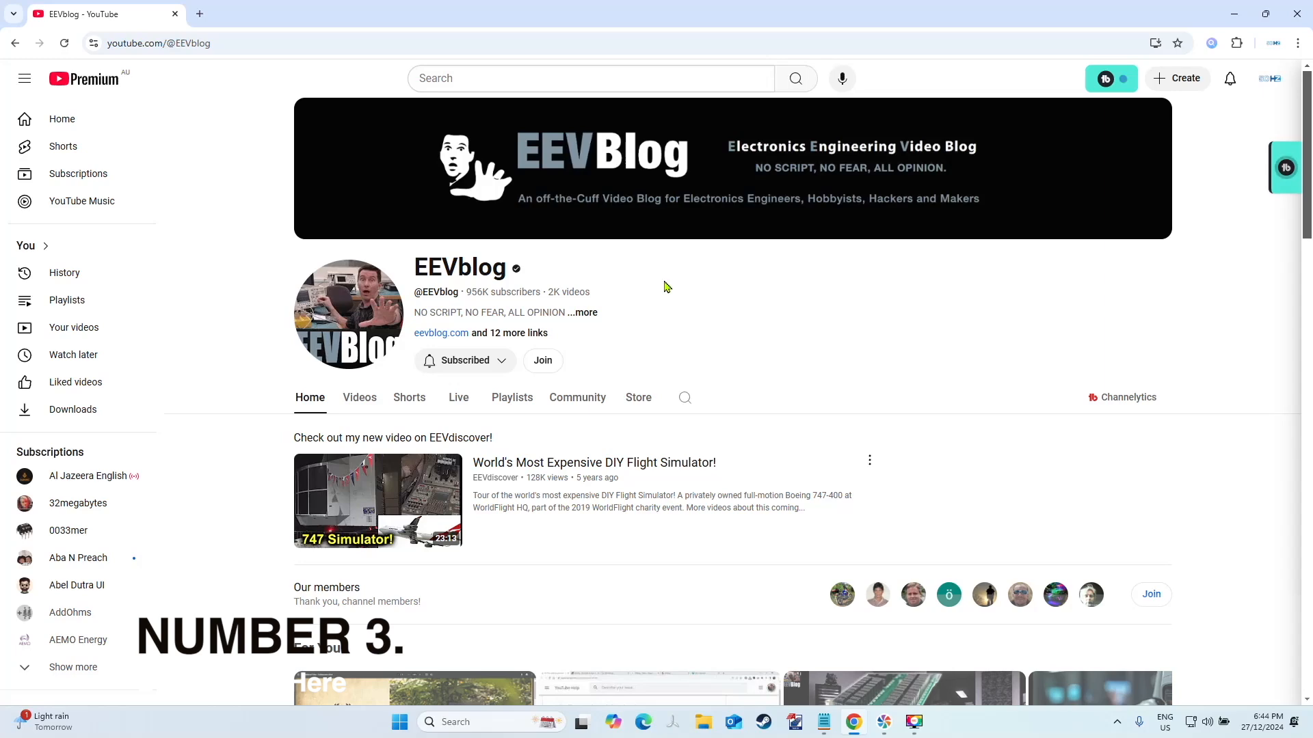
scroll("down", 3)
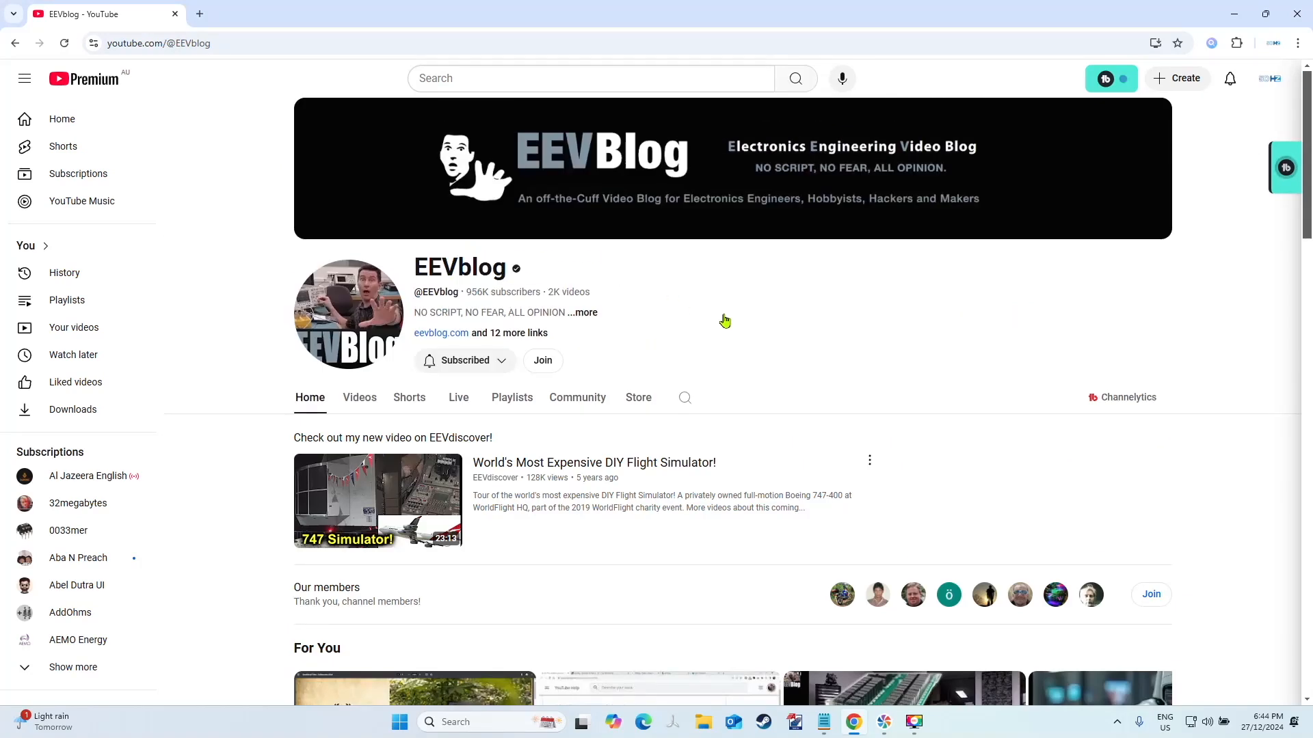
mouse_move(702, 299)
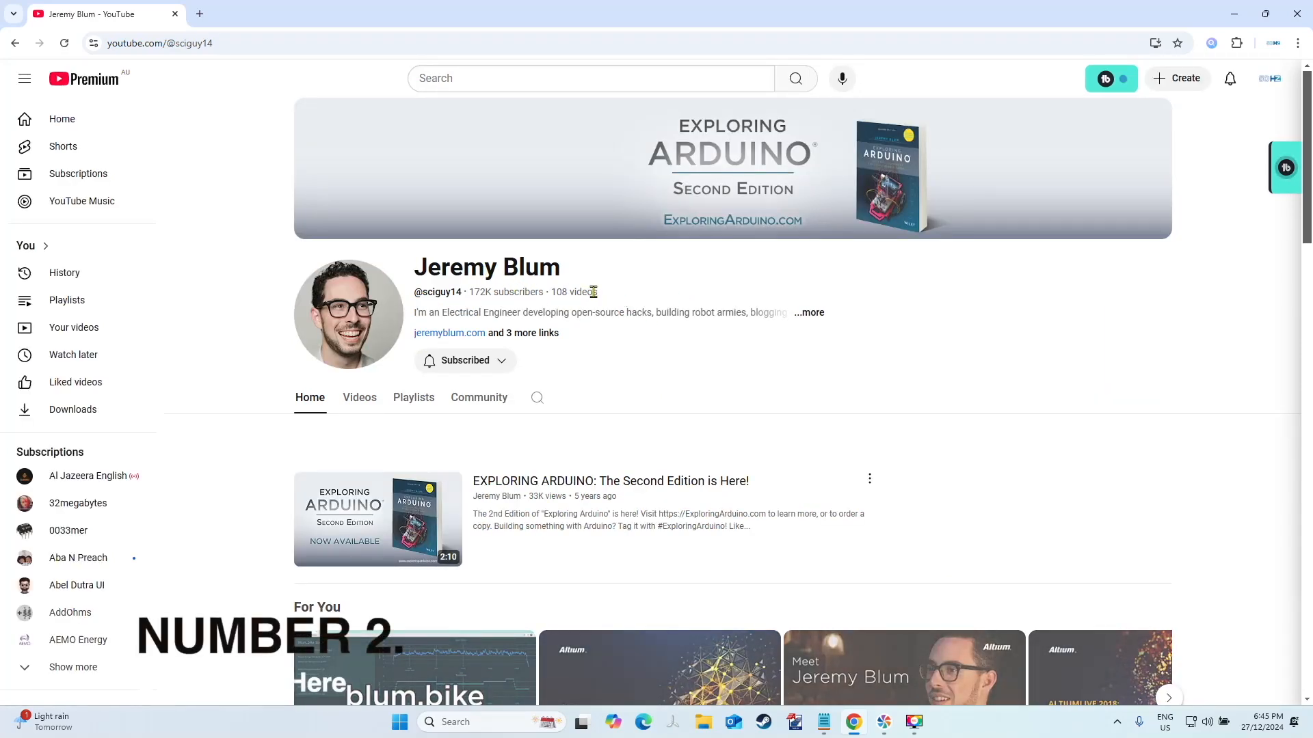
scroll("down", 3)
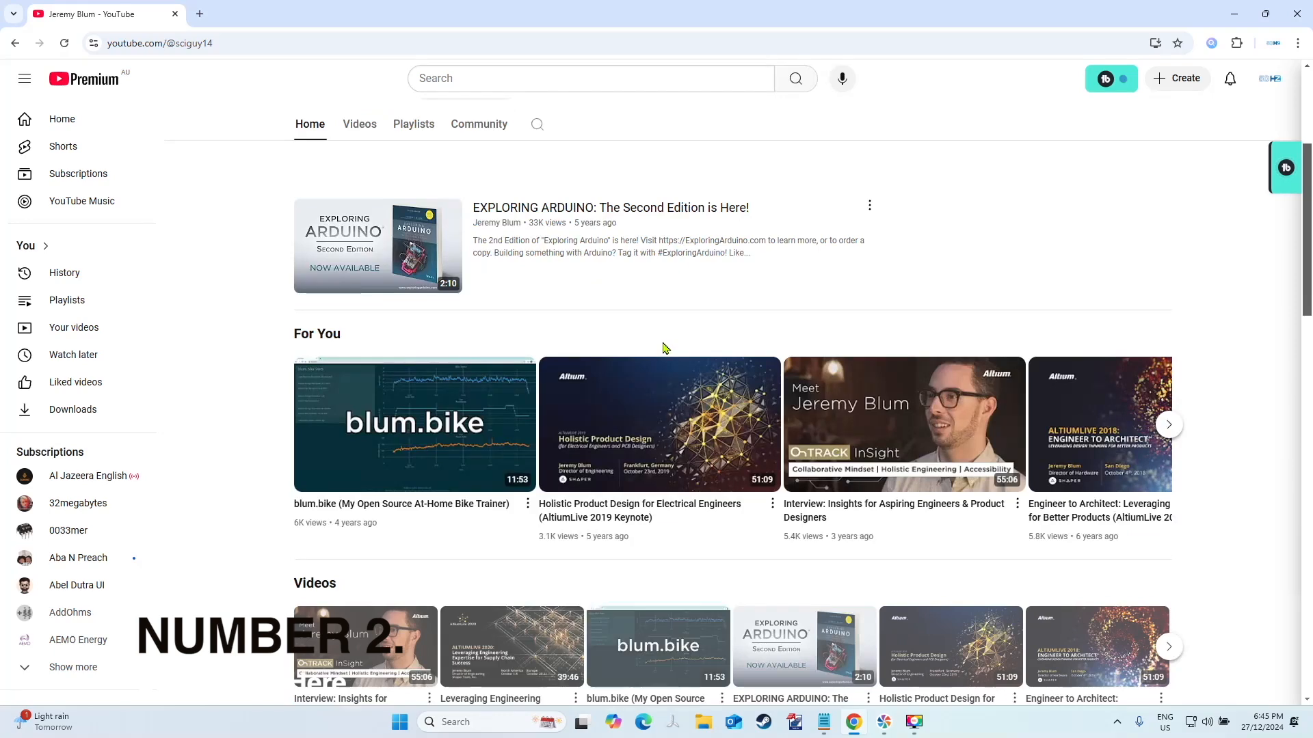
scroll("down", 3)
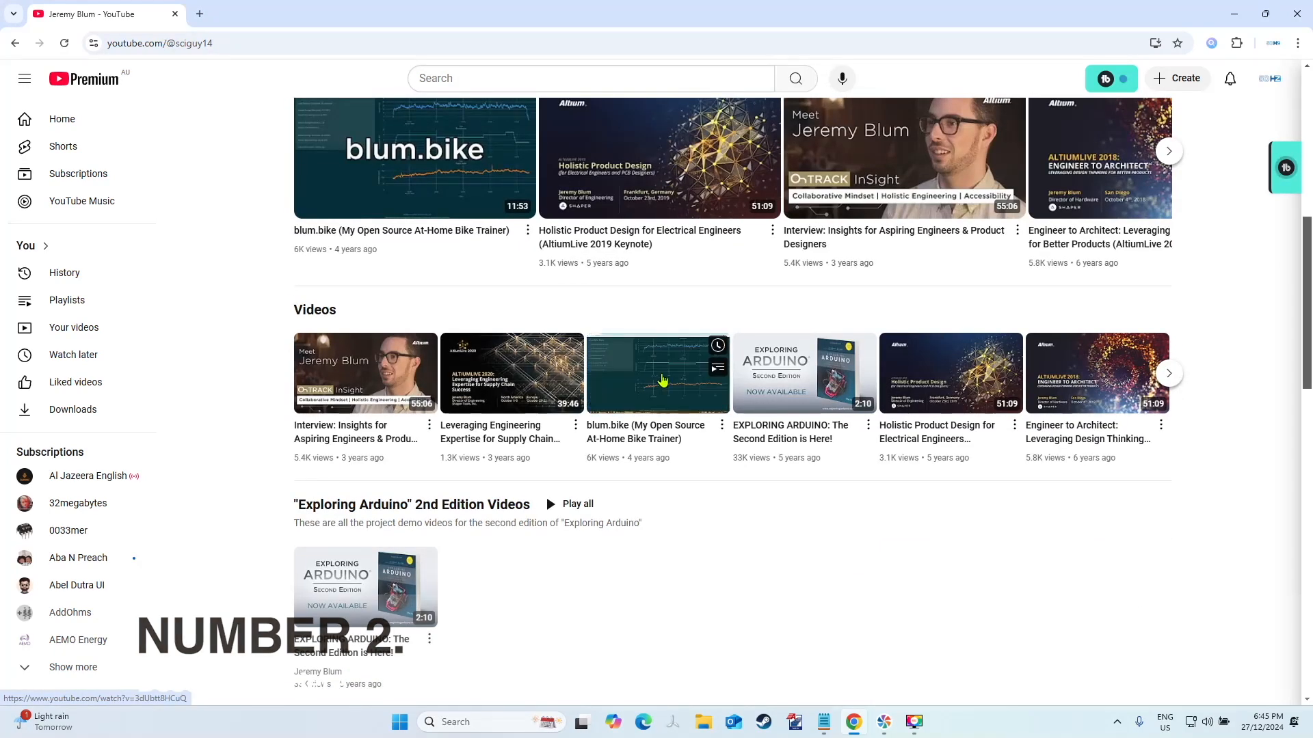
scroll("up", 3)
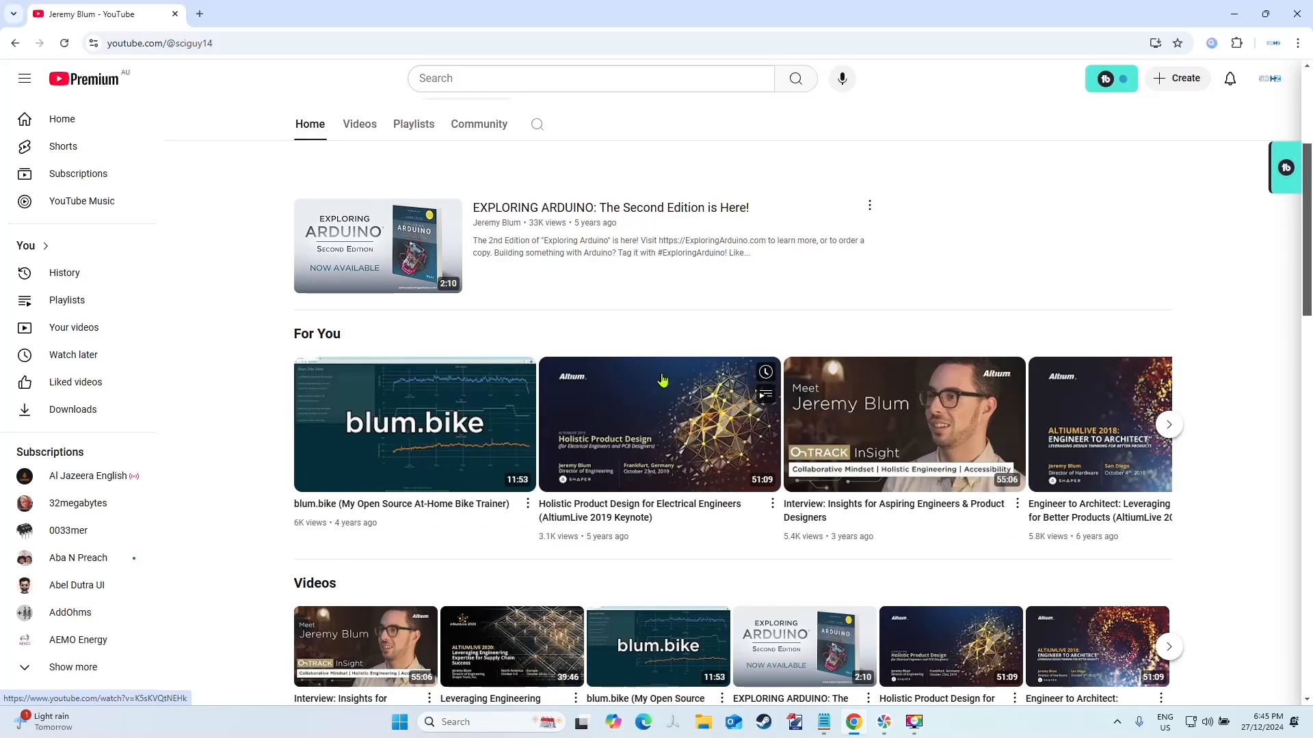
mouse_move(379, 135)
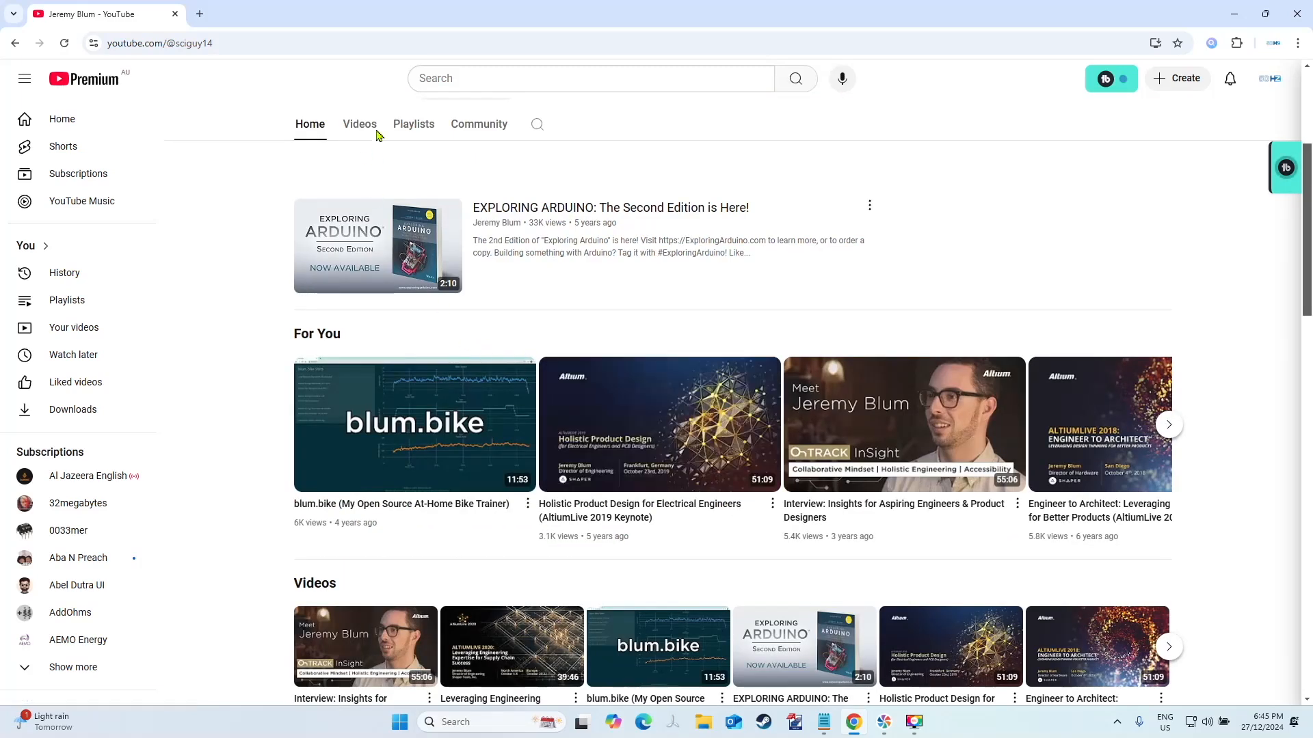
Step: Show Jeremy Blum's created playlists and pick one from the list
left_click(413, 125)
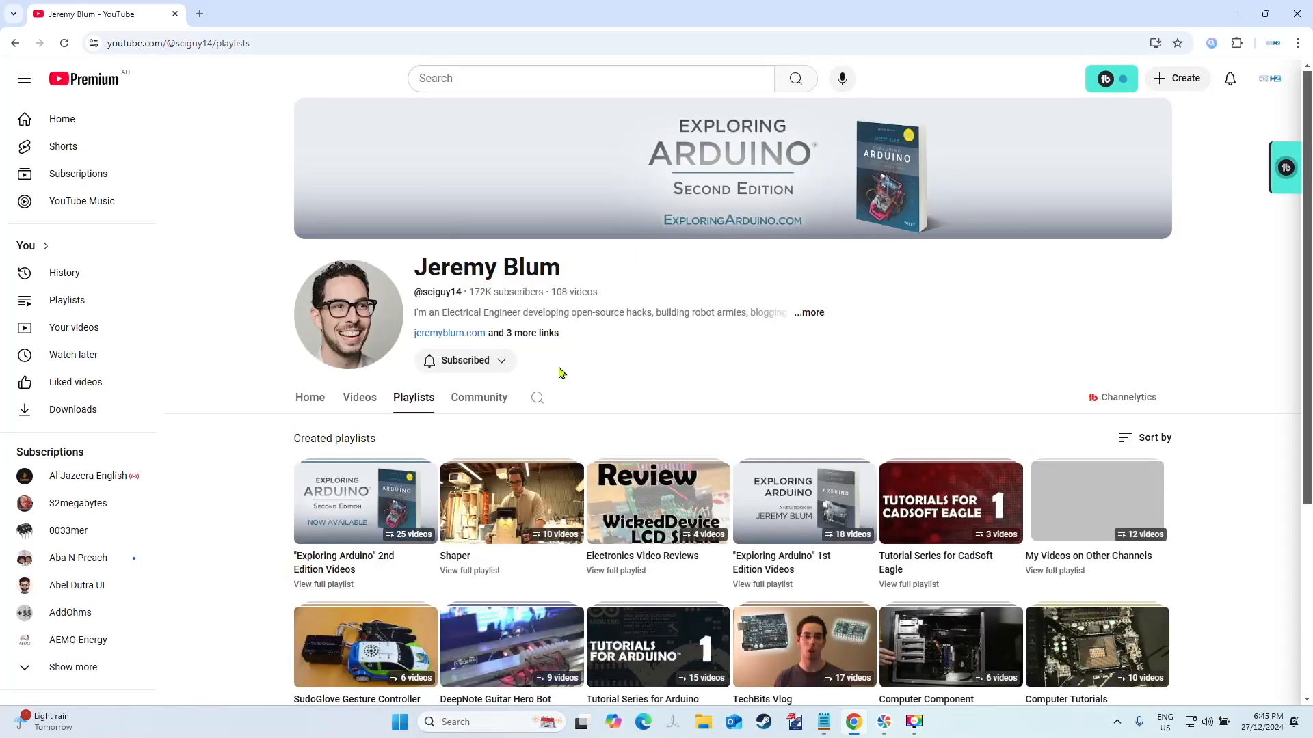
scroll("down", 3)
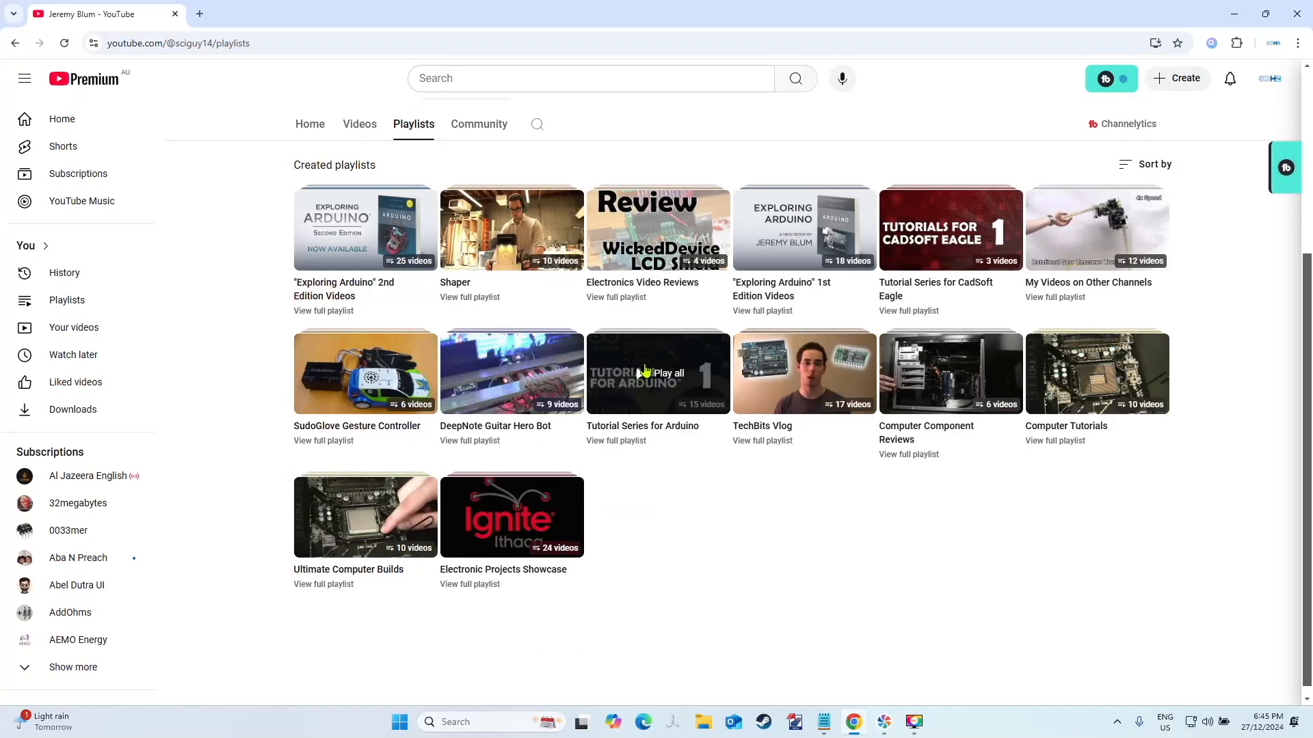
left_click(658, 372)
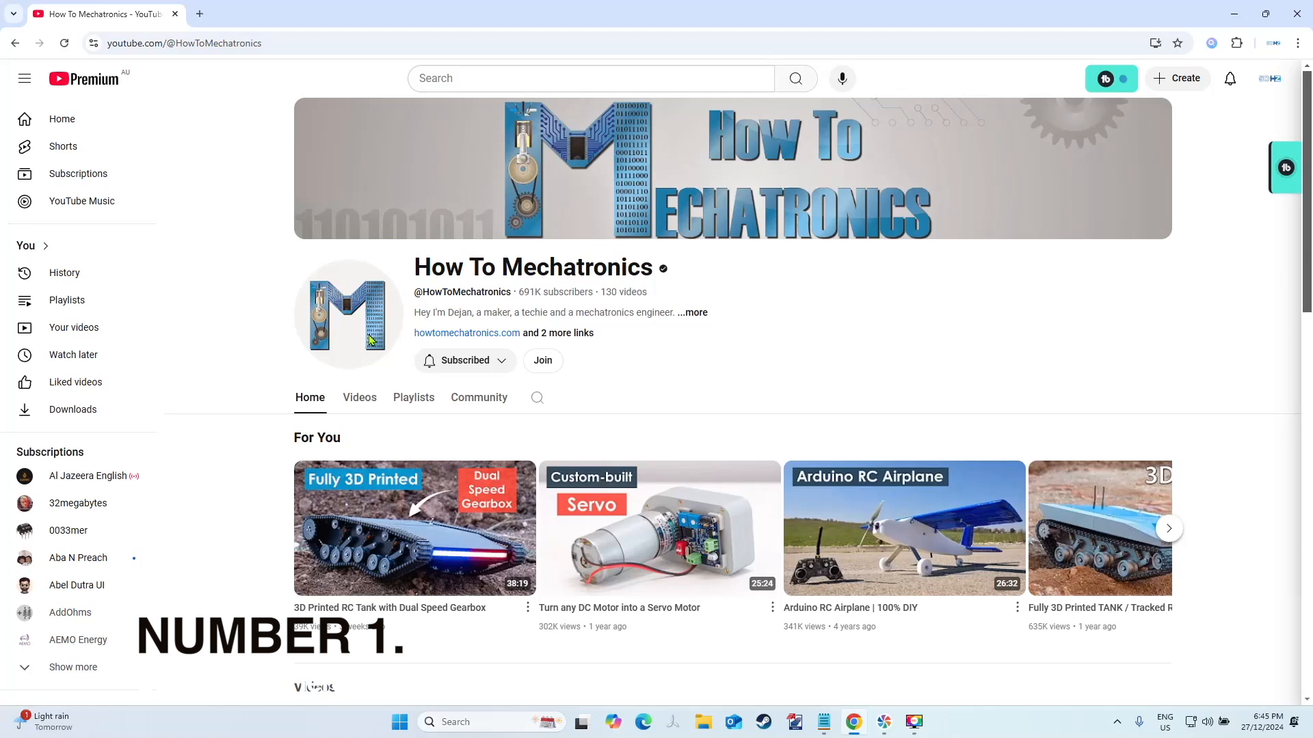
mouse_move(439, 366)
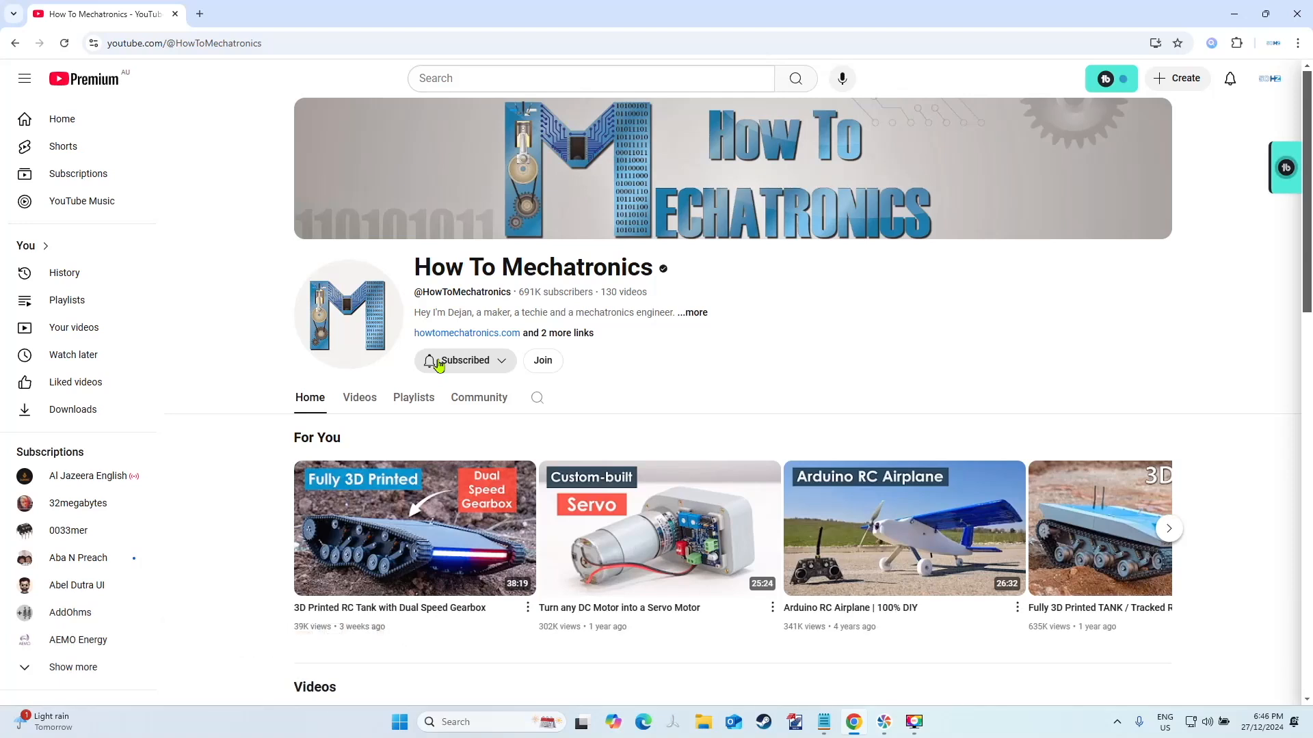
mouse_move(618, 403)
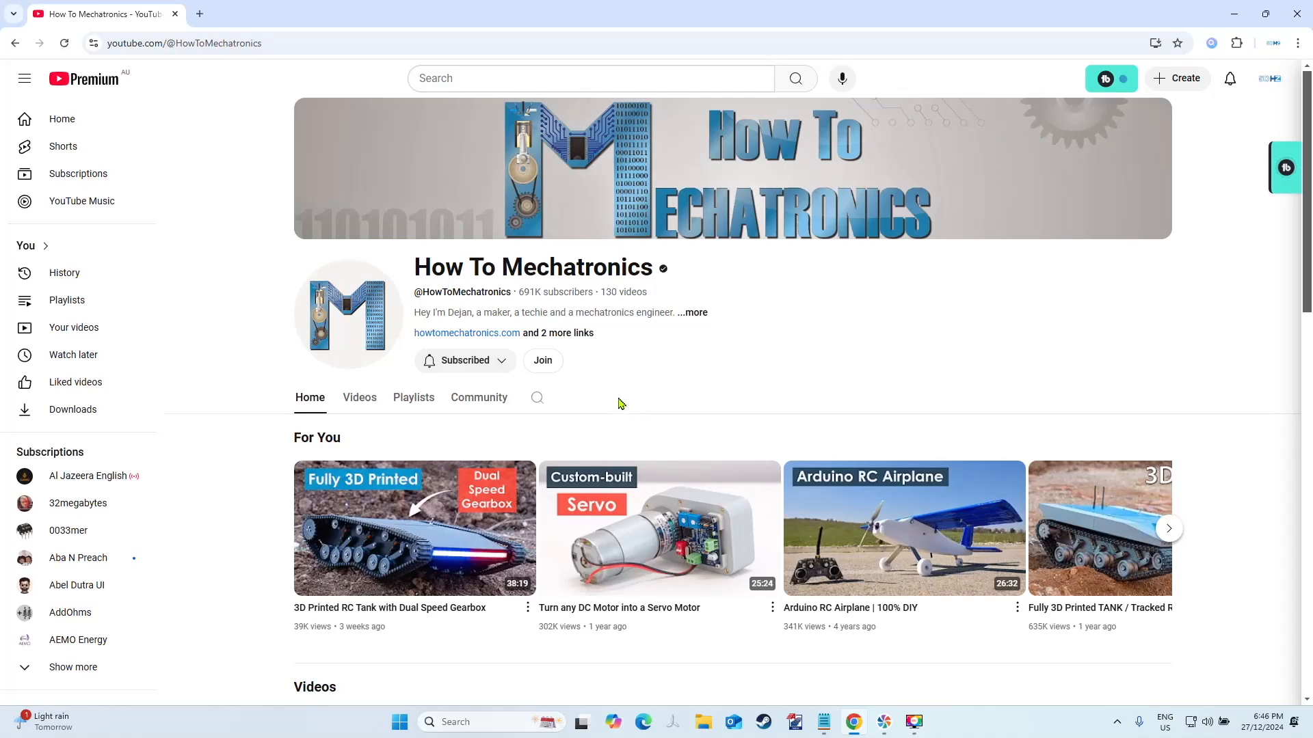
Step: Scroll How To Mechatronics' Home to the Arduino Projects shelf and start the Mars Perseverance Rover Replica video
scroll("down", 3)
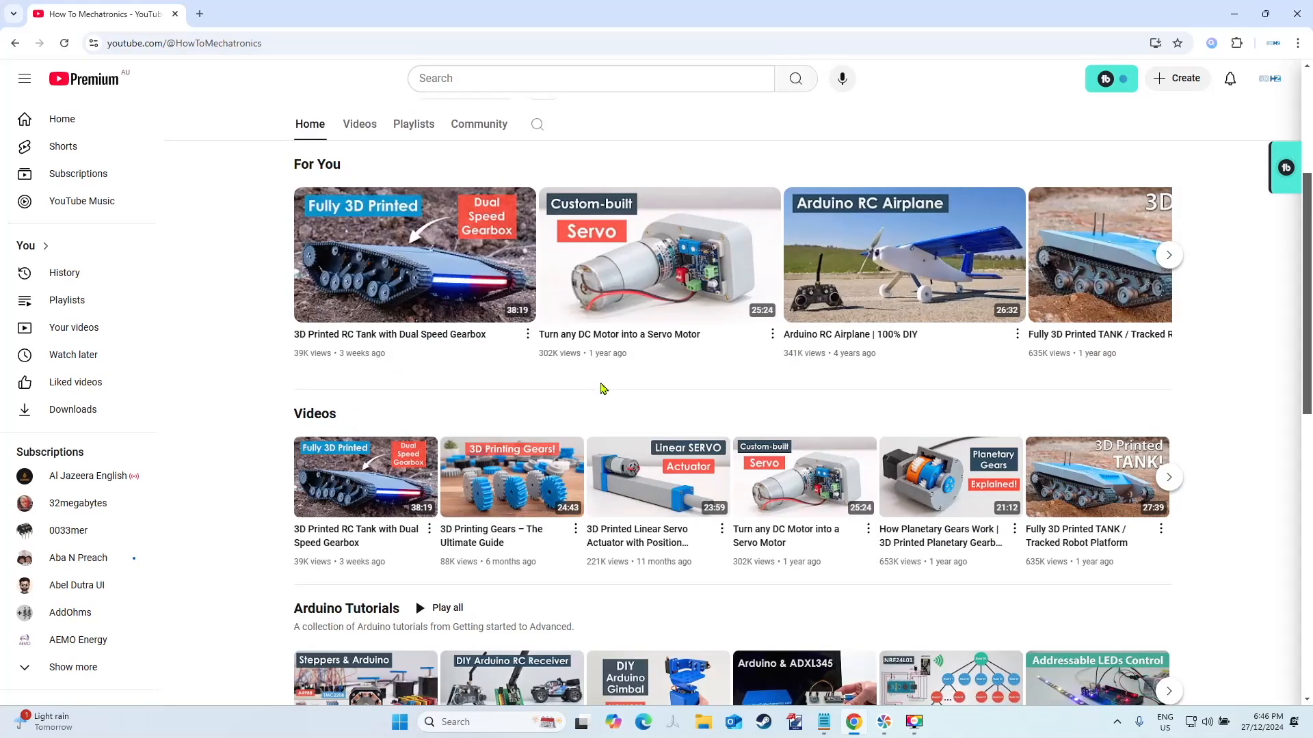
scroll("down", 3)
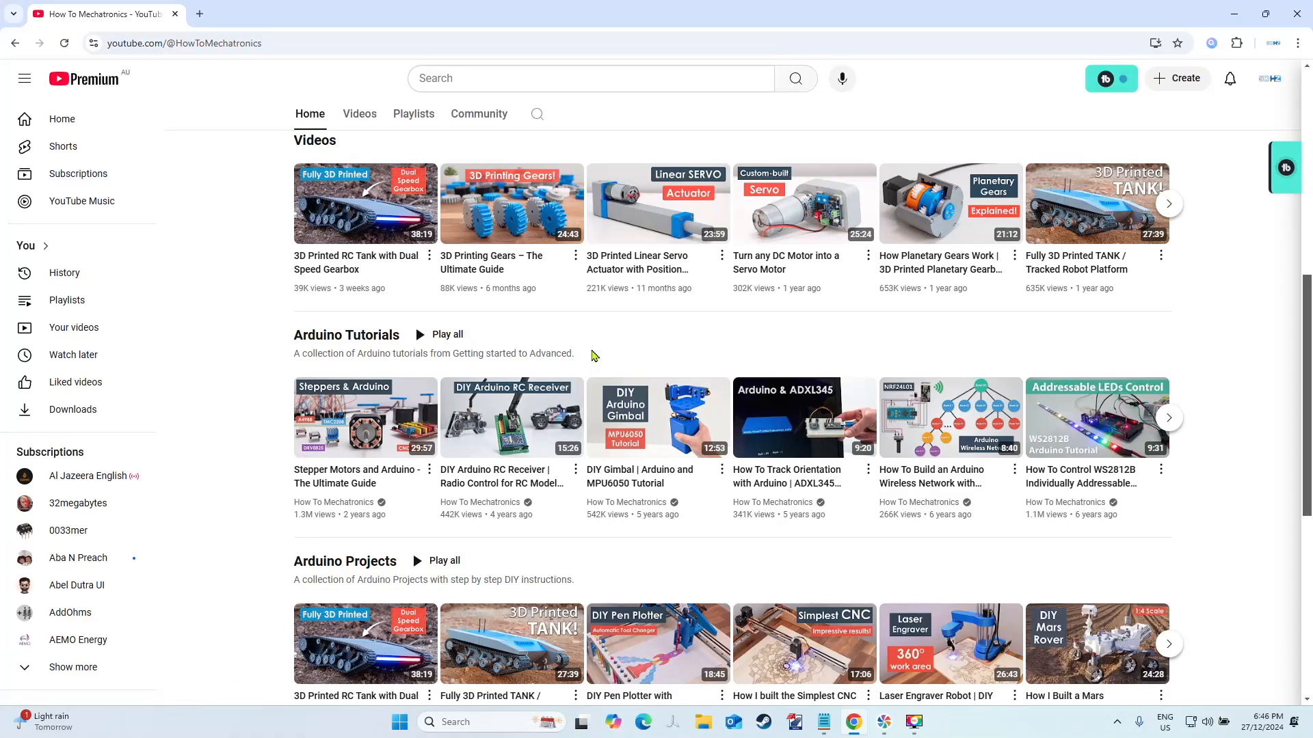
scroll("down", 3)
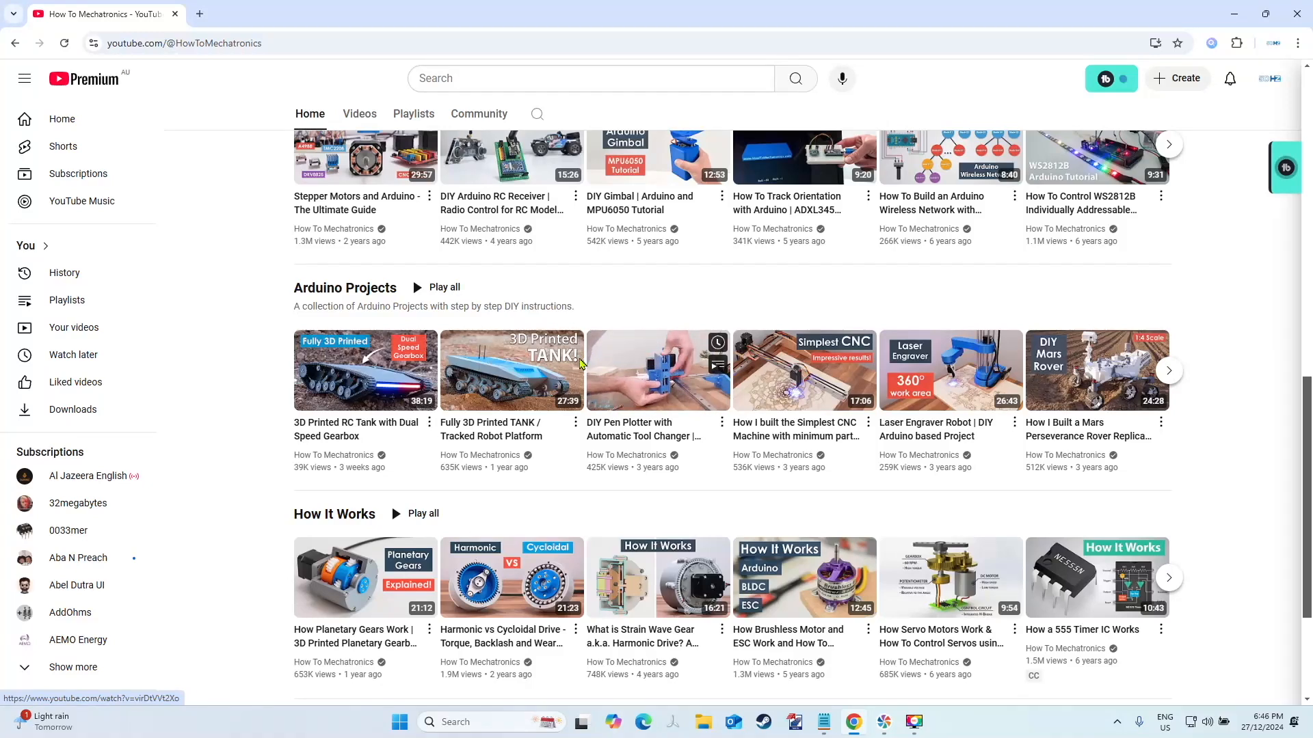
mouse_move(610, 396)
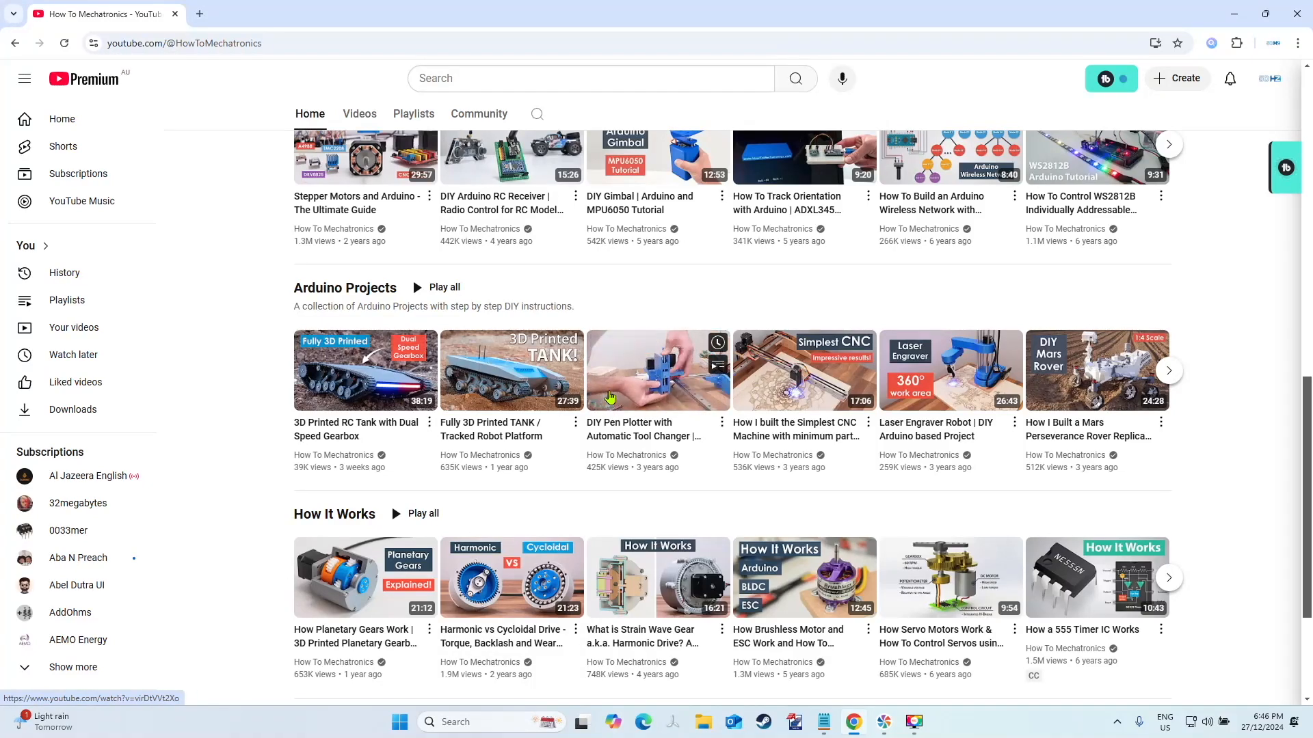
left_click(1098, 370)
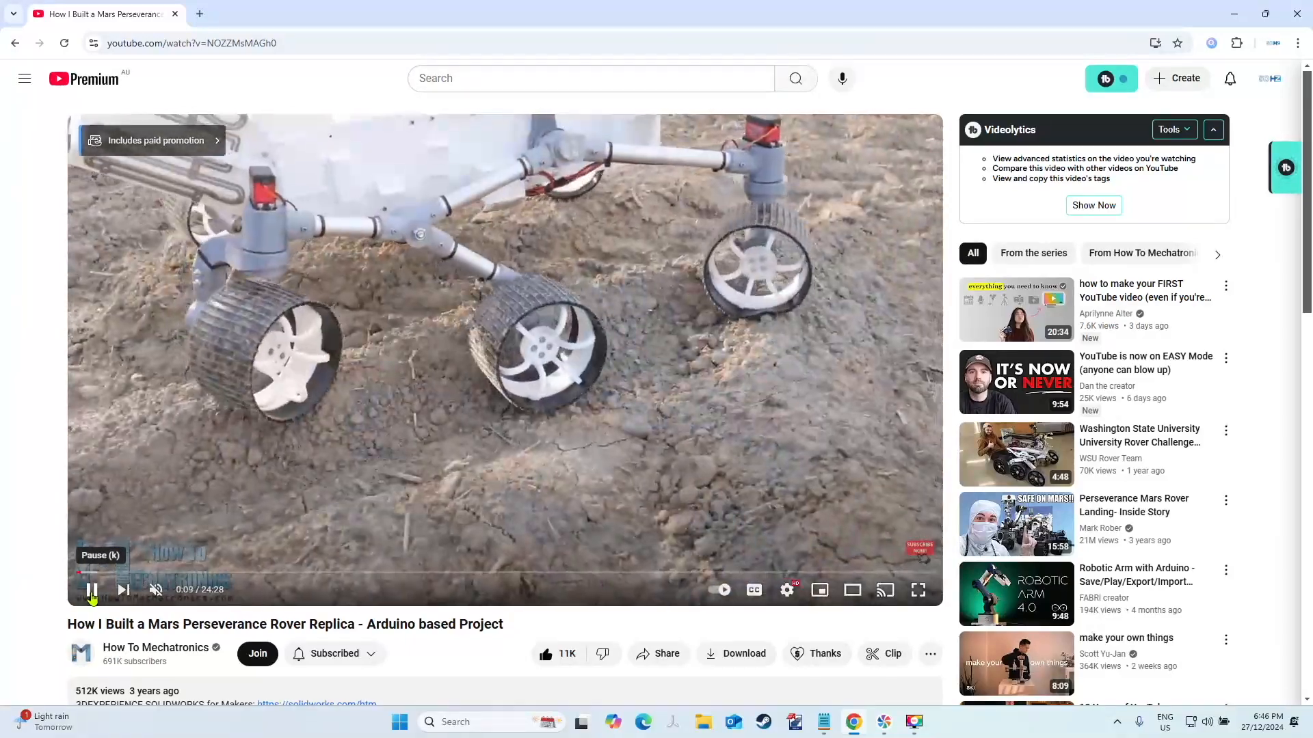
mouse_move(176, 516)
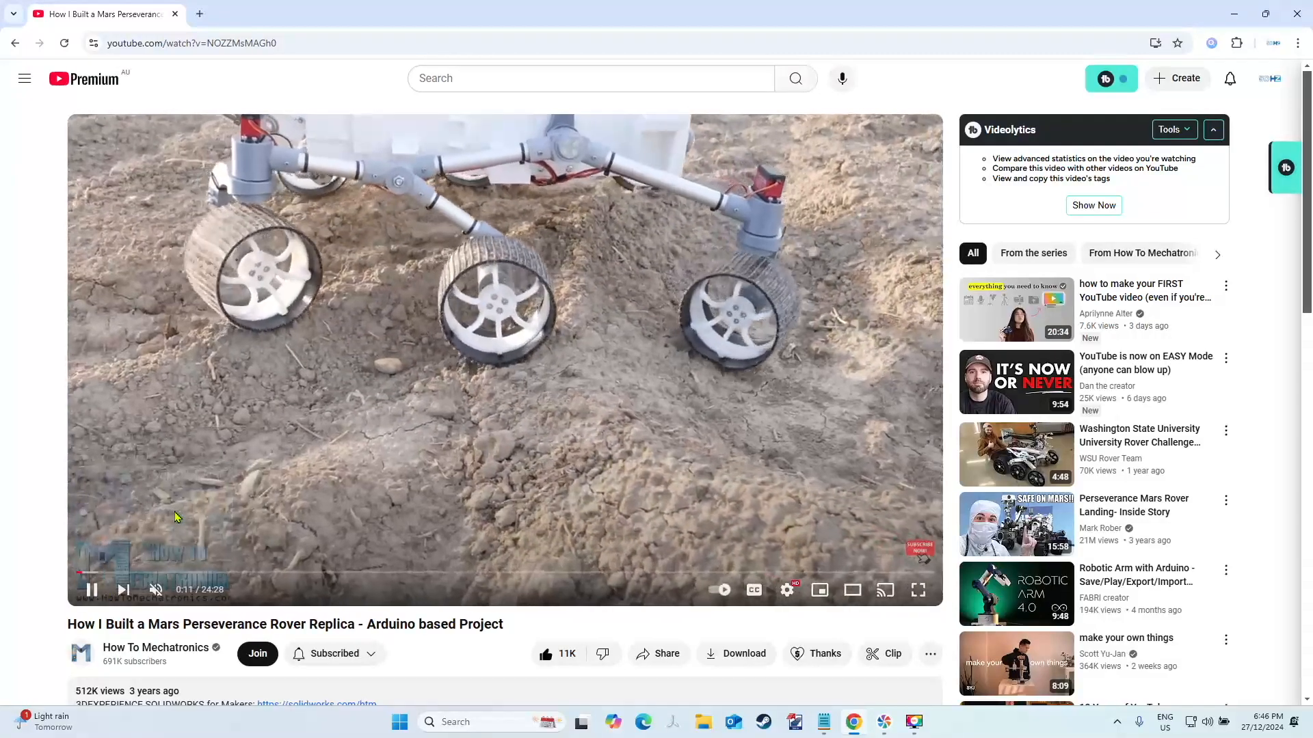